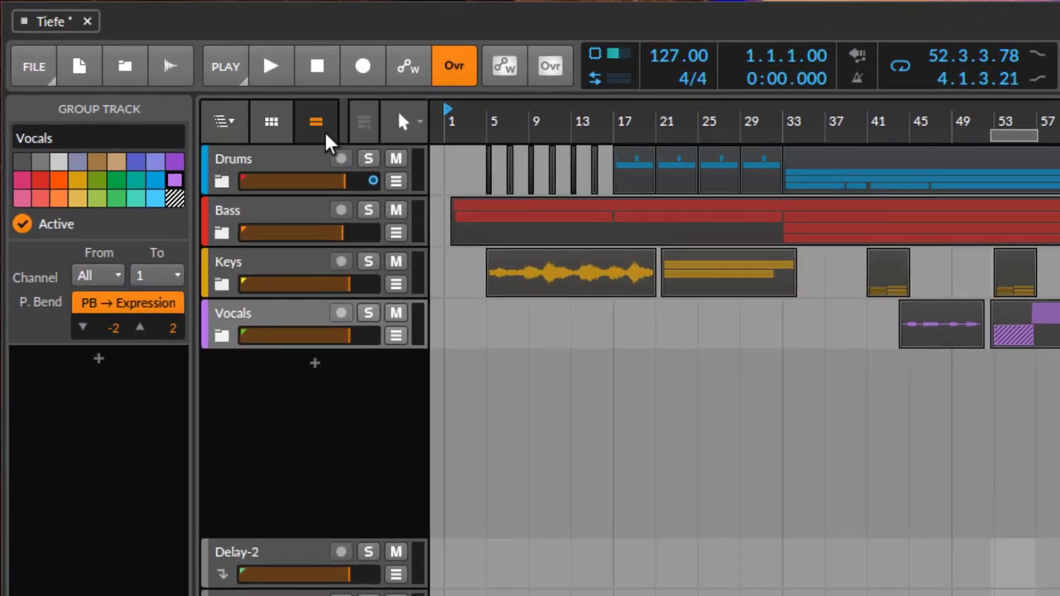
{"action": "mouse_move", "coordinate": [274, 149]}
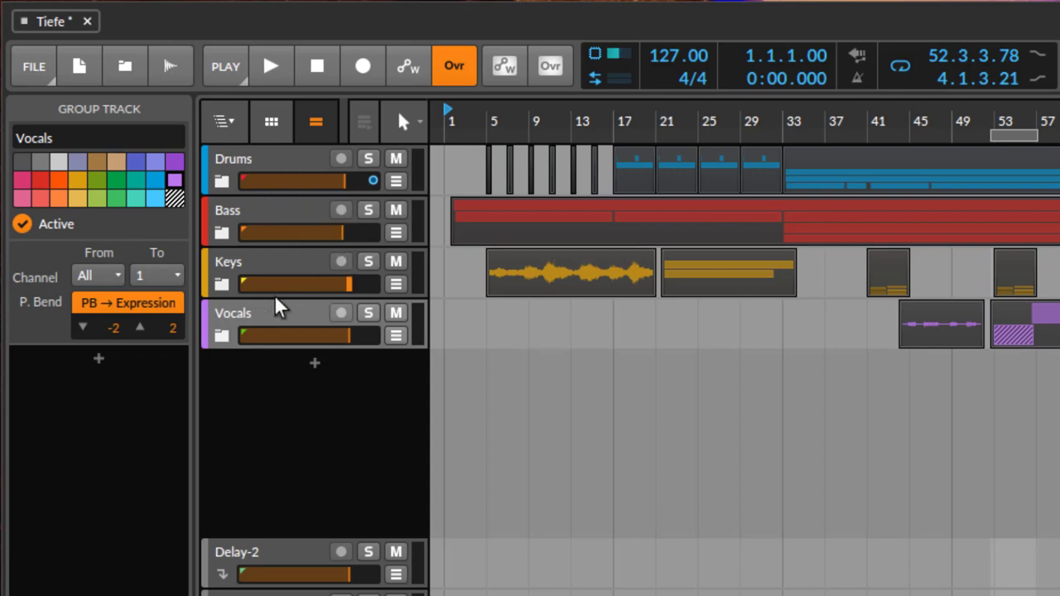
{"action": "mouse_move", "coordinate": [285, 510]}
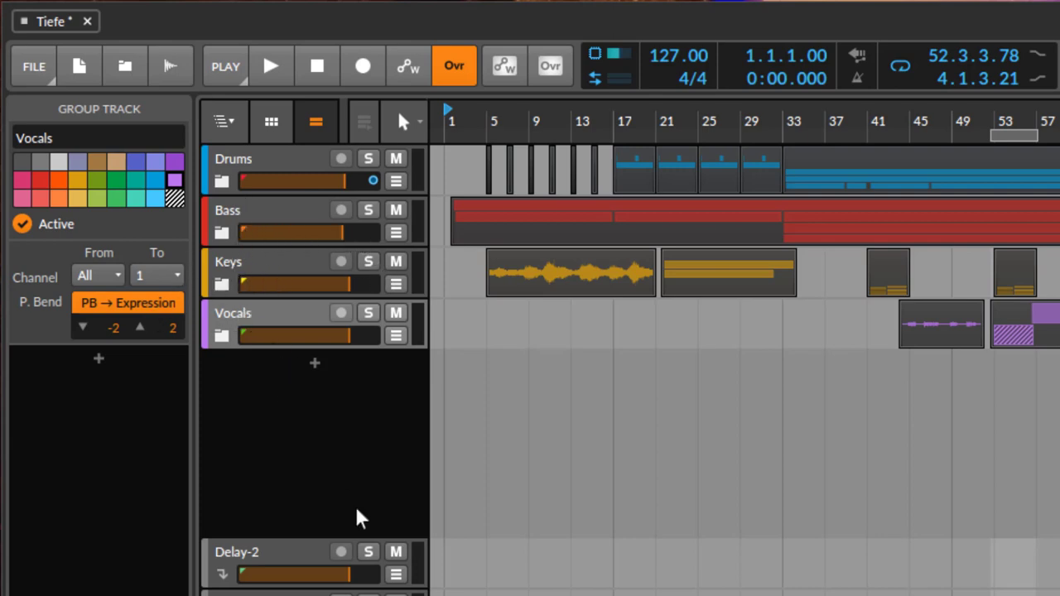
{"action": "mouse_move", "coordinate": [296, 412]}
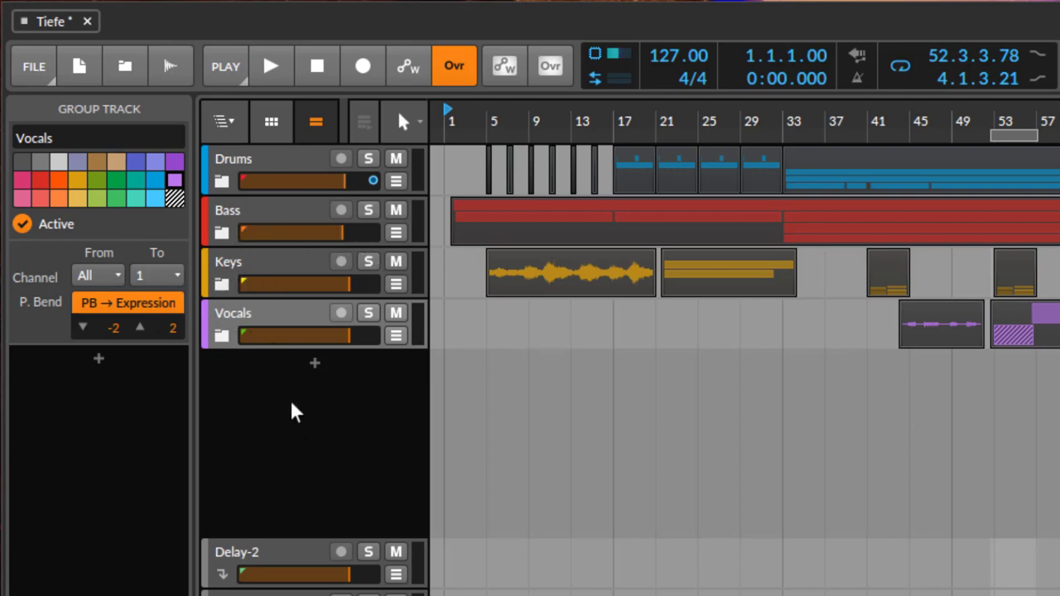
{"action": "mouse_move", "coordinate": [278, 313]}
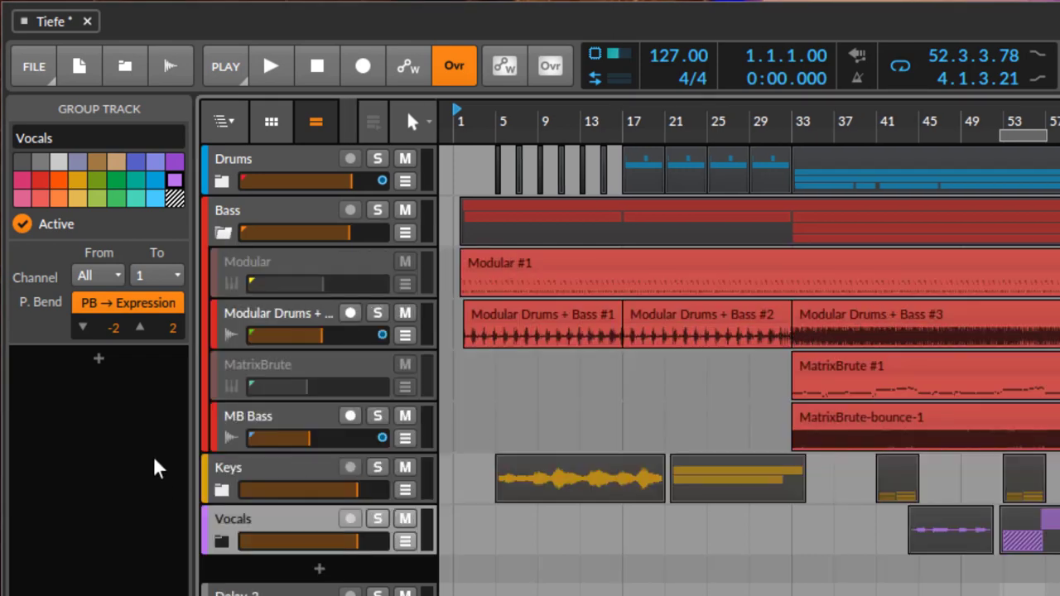
Step: Solo the Modular Drums + Bass track and move the play position
{"action": "left_click", "coordinate": [278, 313]}
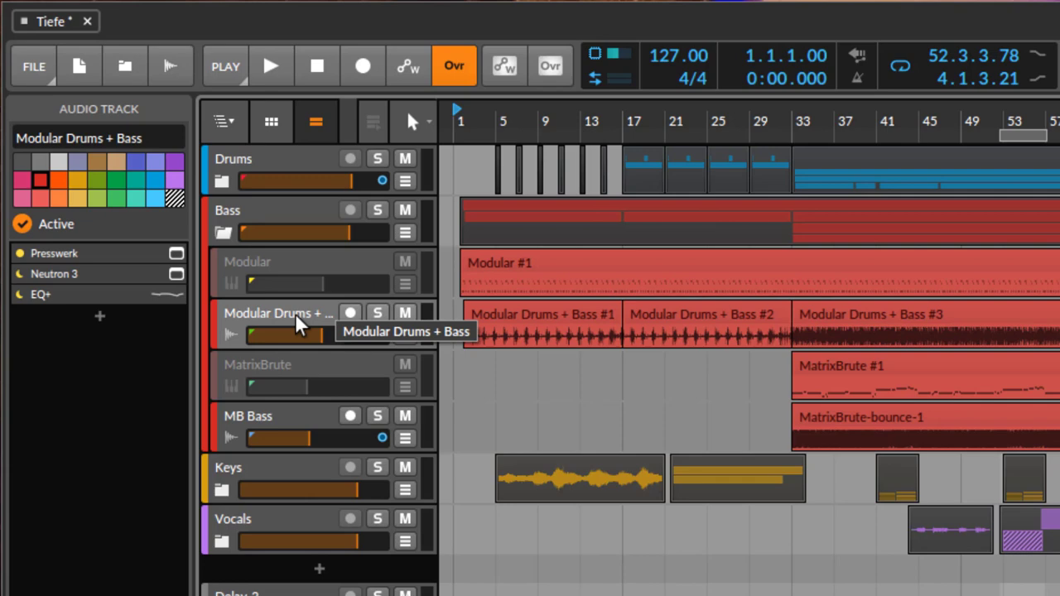
{"action": "left_click", "coordinate": [378, 313]}
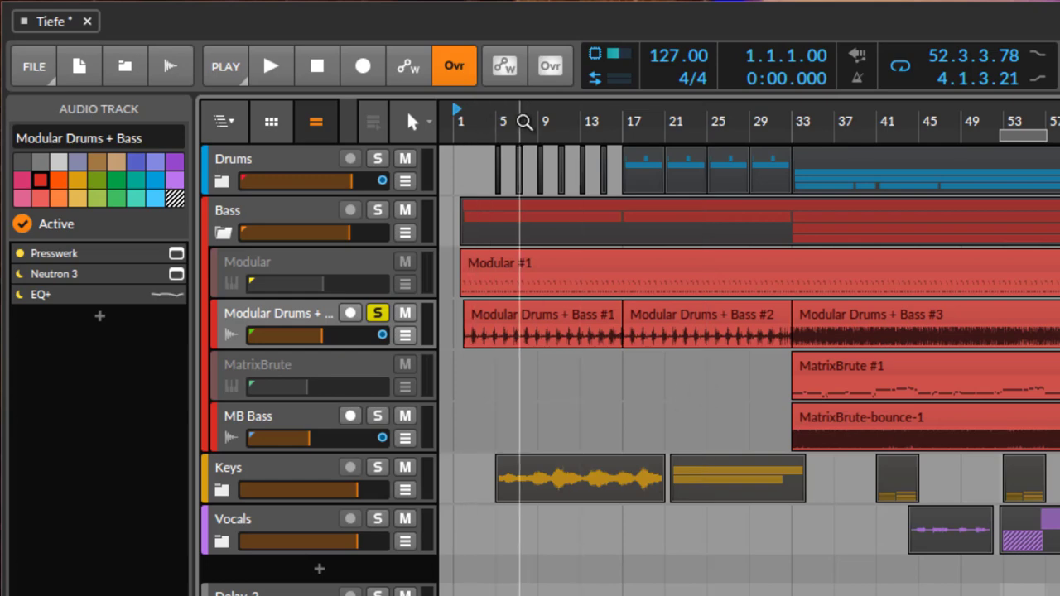
{"action": "left_click", "coordinate": [272, 67]}
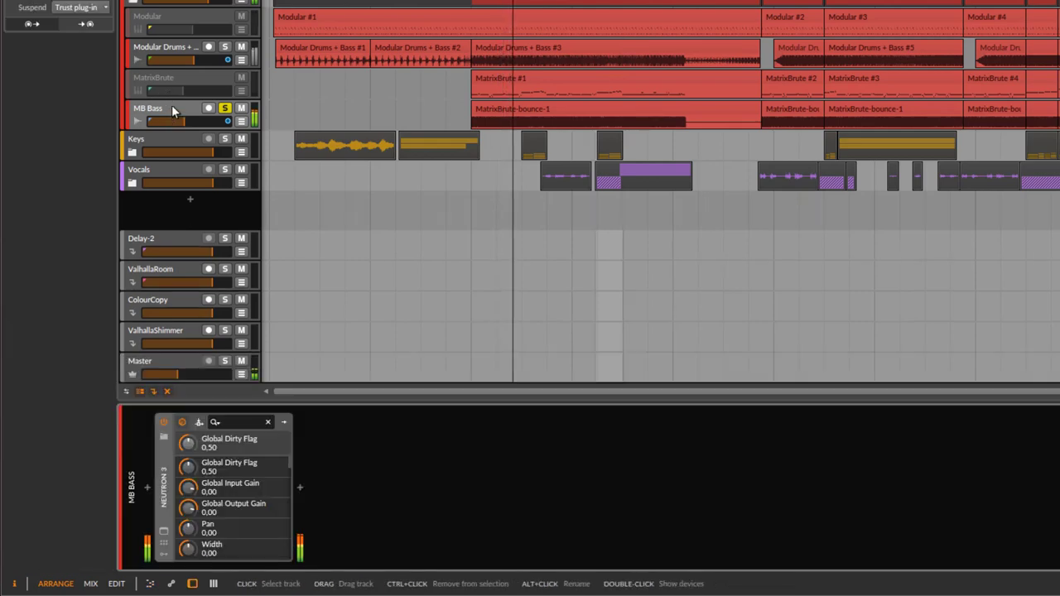
Step: Select the MatrixBrute track to show its hardware instrument devices, playhead near bar 40
{"action": "left_click", "coordinate": [157, 77]}
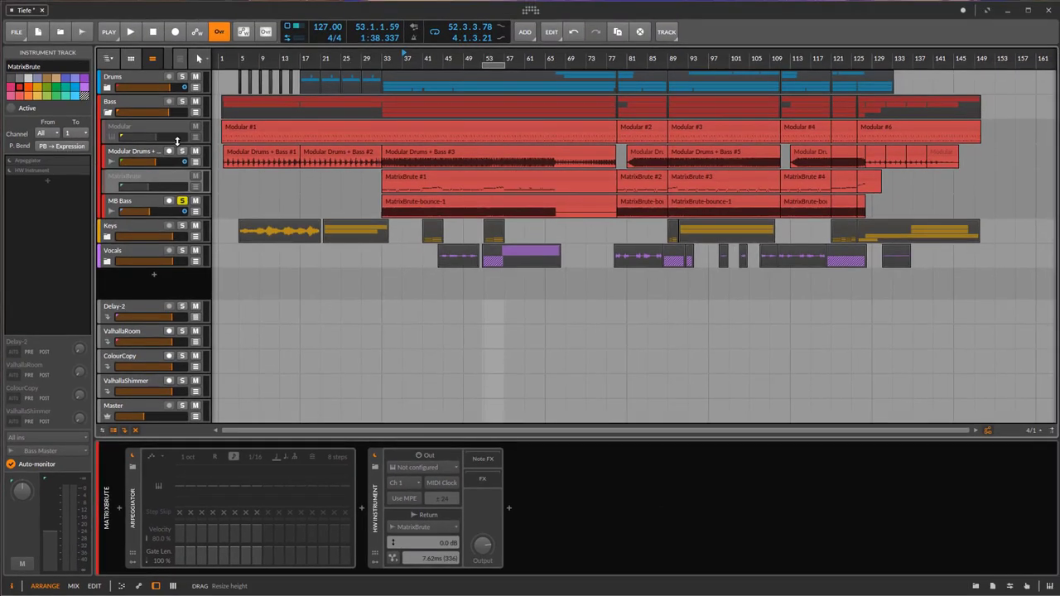
{"action": "left_click", "coordinate": [129, 31]}
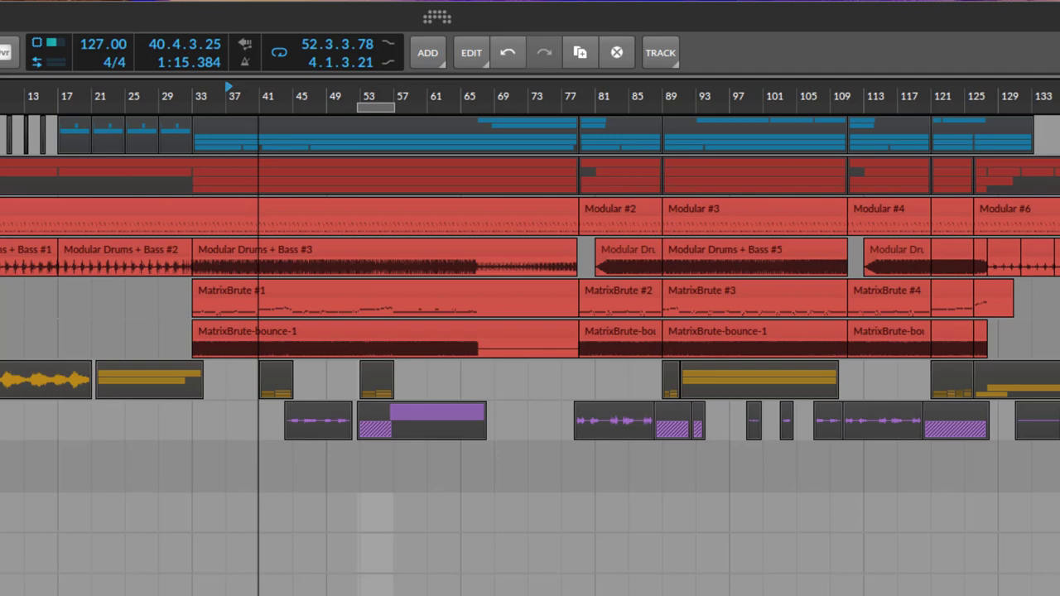
Step: Scroll to the Drums group and change the soloed drum mixdown track
{"action": "scroll", "scroll_direction": "down", "scroll_amount": 3}
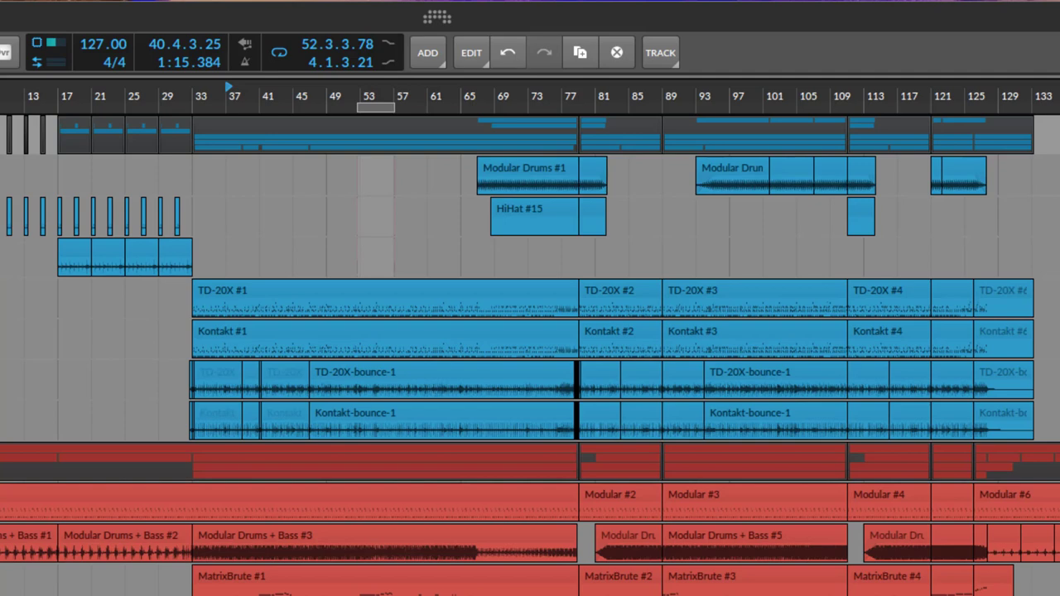
{"action": "mouse_move", "coordinate": [326, 255]}
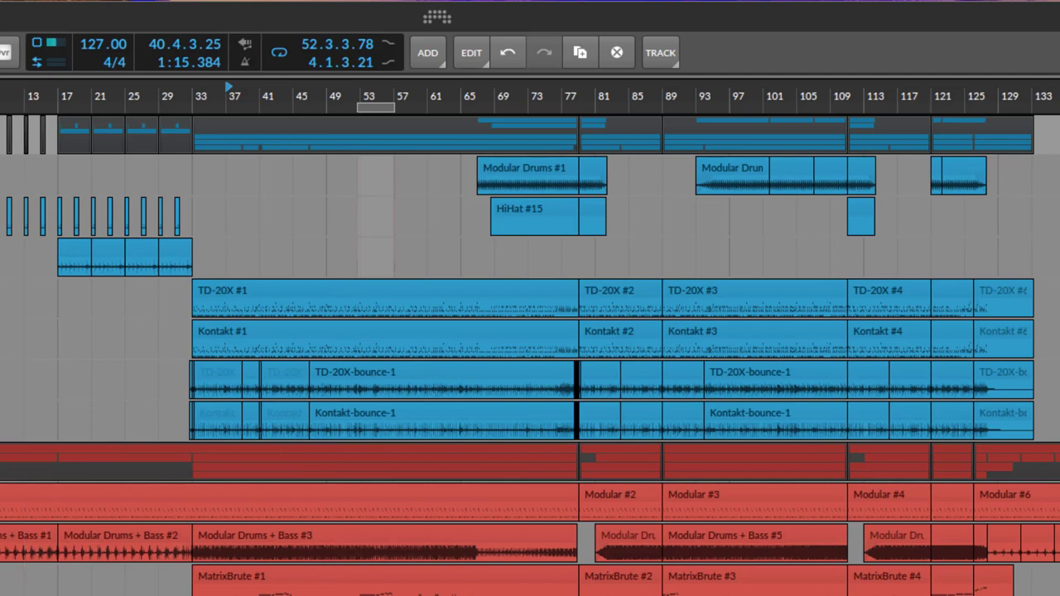
{"action": "left_click", "coordinate": [329, 86]}
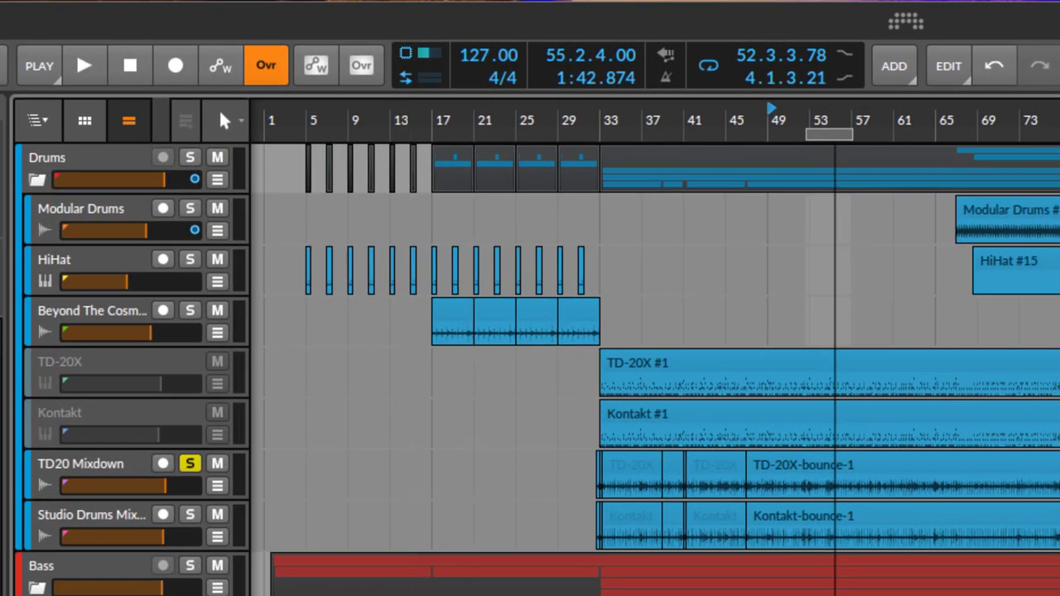
{"action": "mouse_move", "coordinate": [748, 381]}
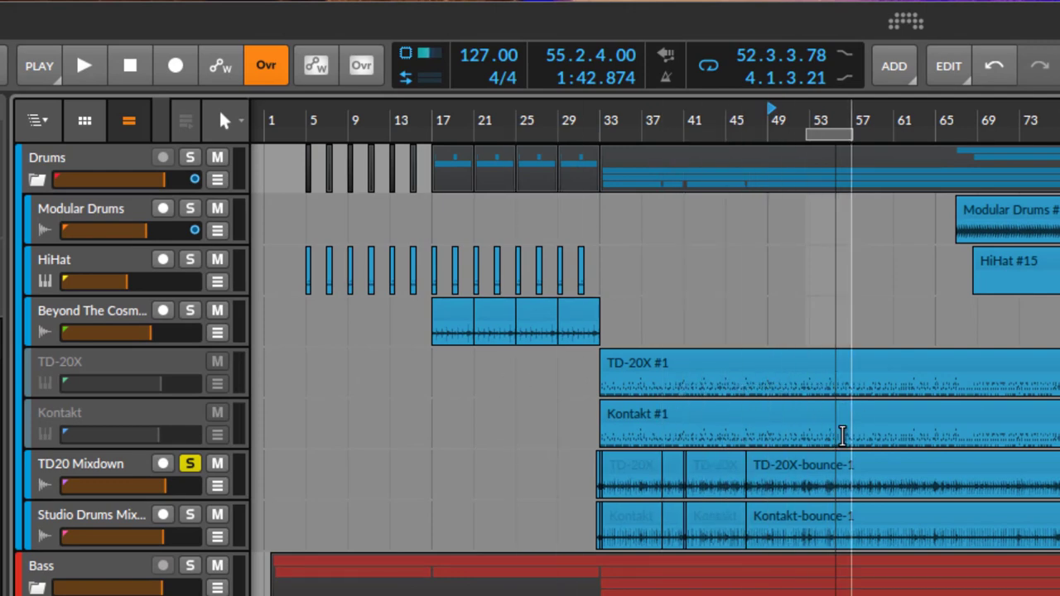
{"action": "mouse_move", "coordinate": [113, 520]}
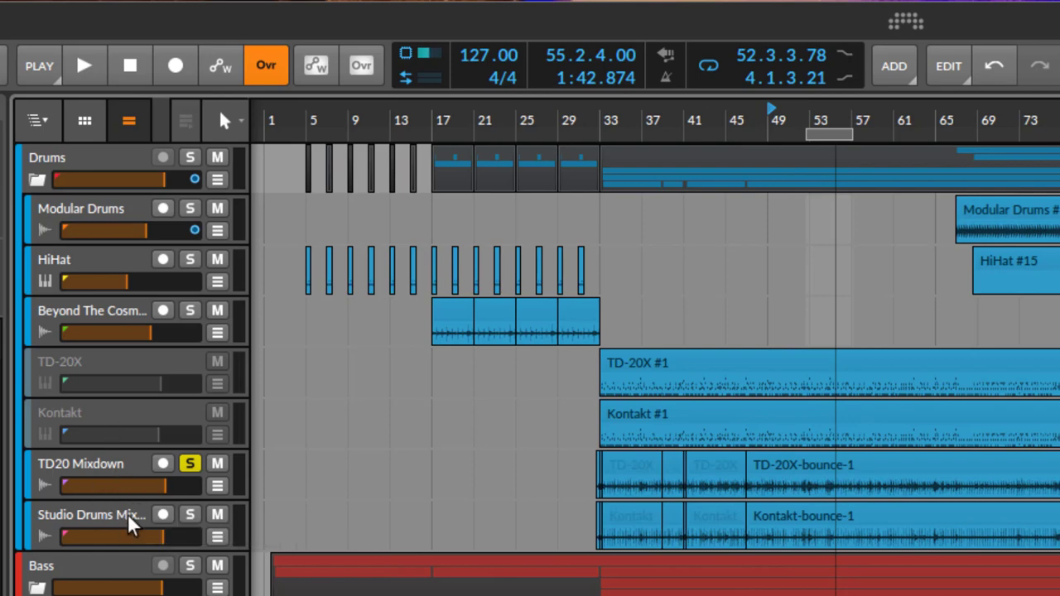
{"action": "mouse_move", "coordinate": [91, 515]}
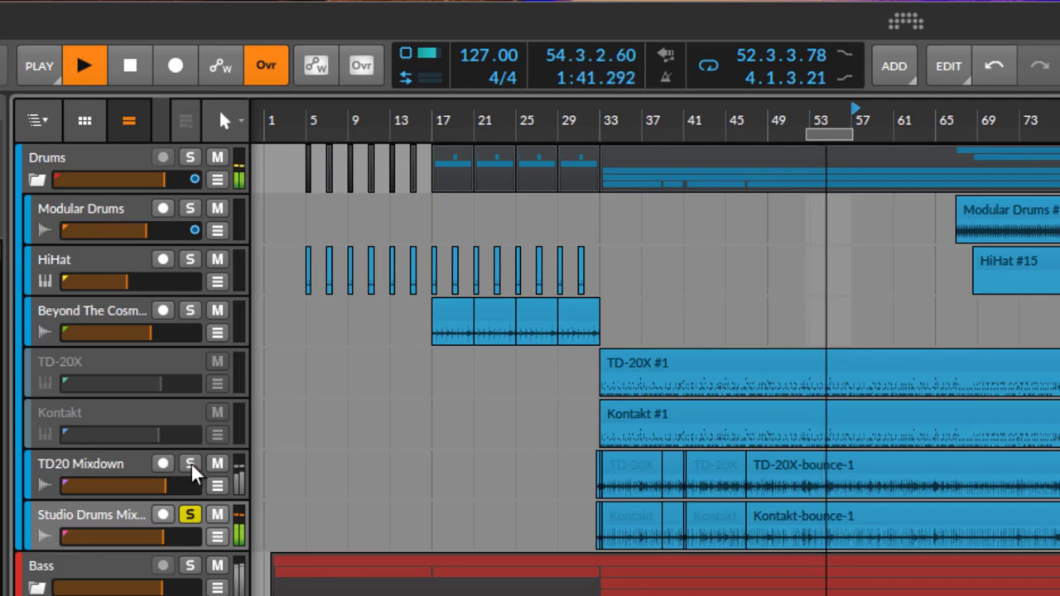
Step: Show the Studio Drums Mixdown EQ+, then bring up the Drums group's Presswerk compressor
{"action": "left_click", "coordinate": [189, 463]}
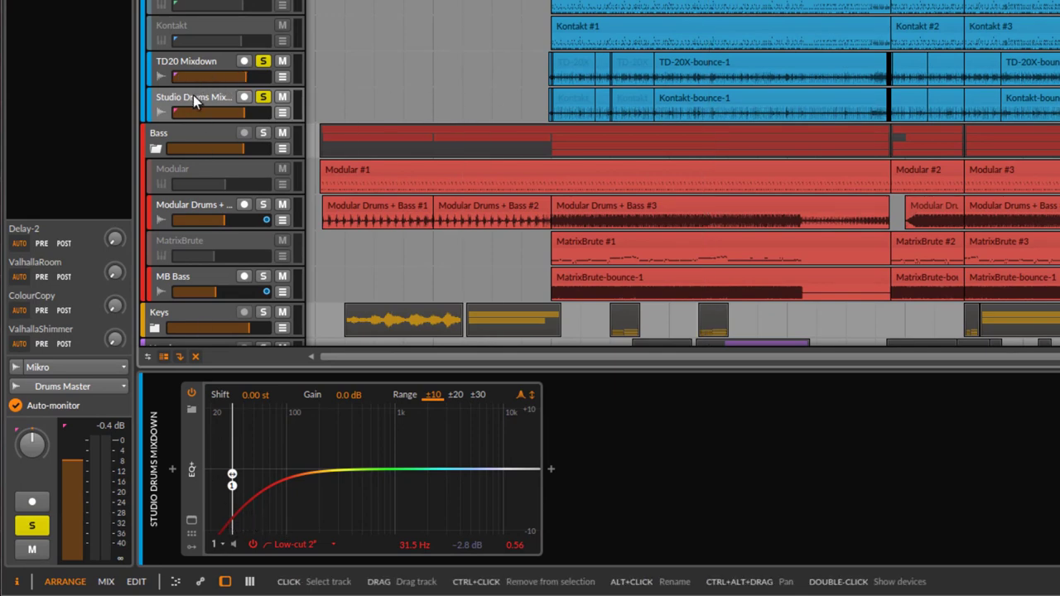
{"action": "mouse_move", "coordinate": [265, 505]}
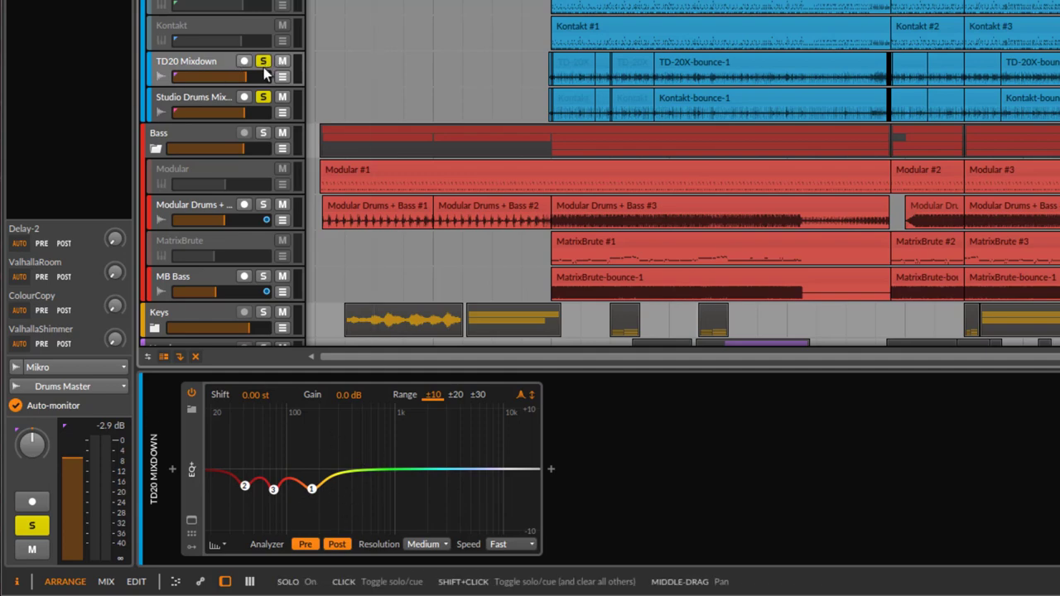
{"action": "left_click", "coordinate": [264, 60]}
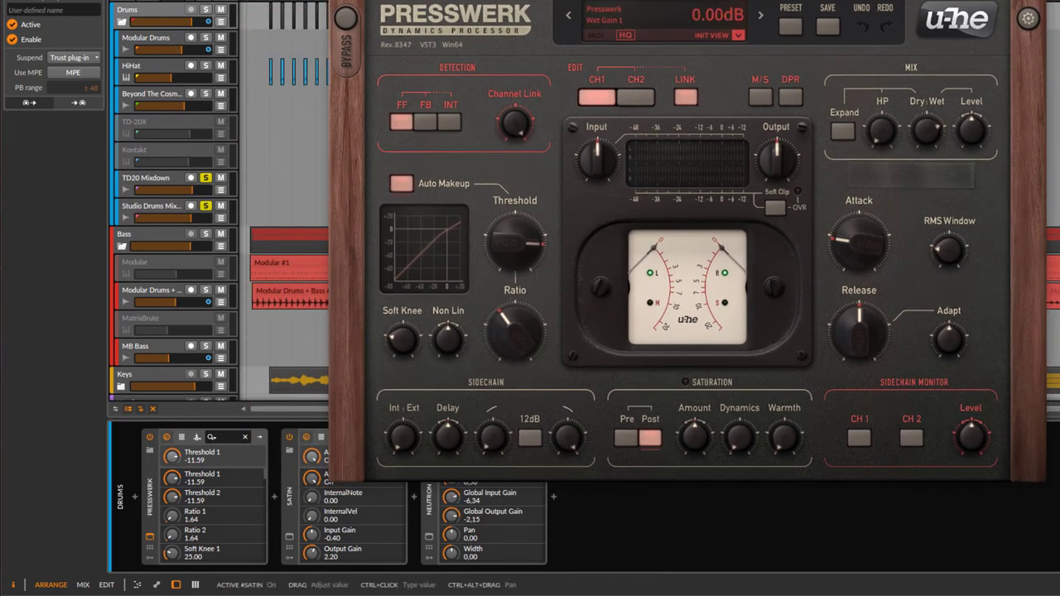
Step: Show Neutron's compressor module on the Drums group chain
{"action": "left_click", "coordinate": [295, 481]}
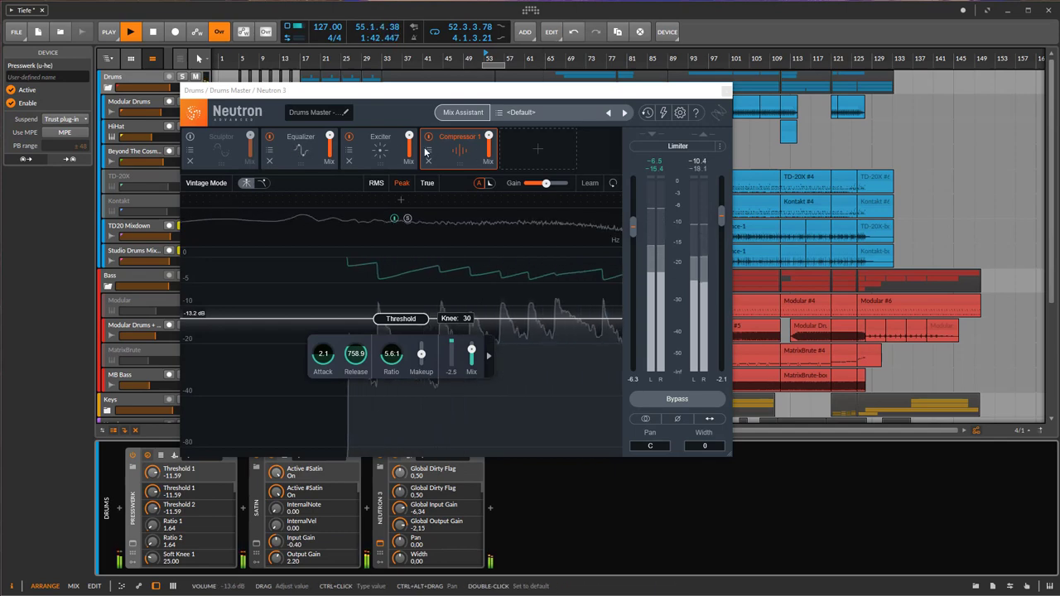
Step: Browse Neutron's exciter and equalizer modules, then close the Neutron window
{"action": "left_click", "coordinate": [381, 149]}
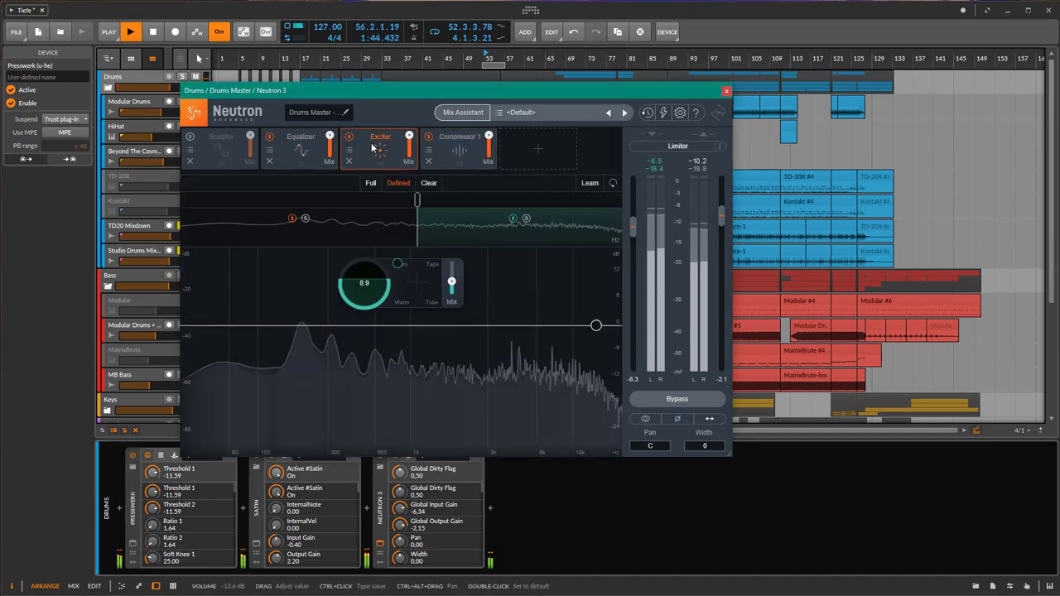
{"action": "left_click", "coordinate": [301, 136]}
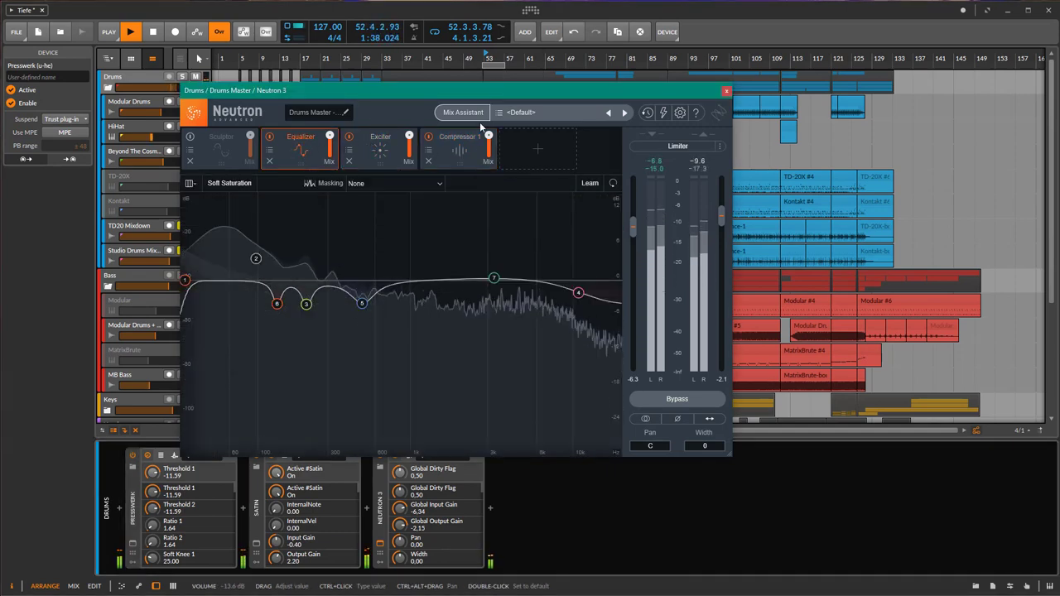
{"action": "left_click", "coordinate": [725, 89]}
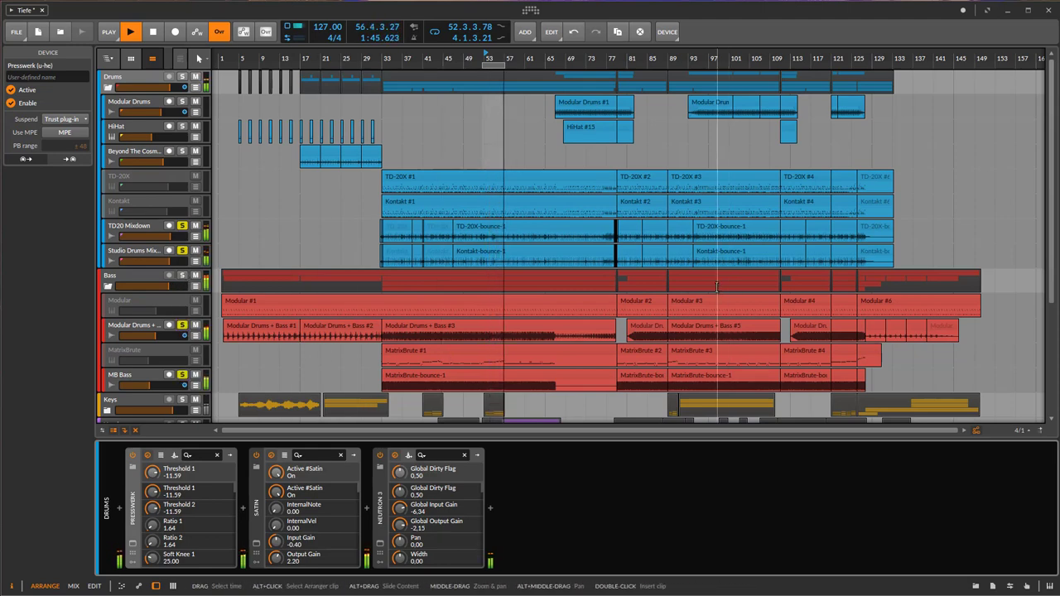
Step: Restart playback from a new position and solo the Beyond The Cosmos drum track
{"action": "left_click", "coordinate": [184, 76]}
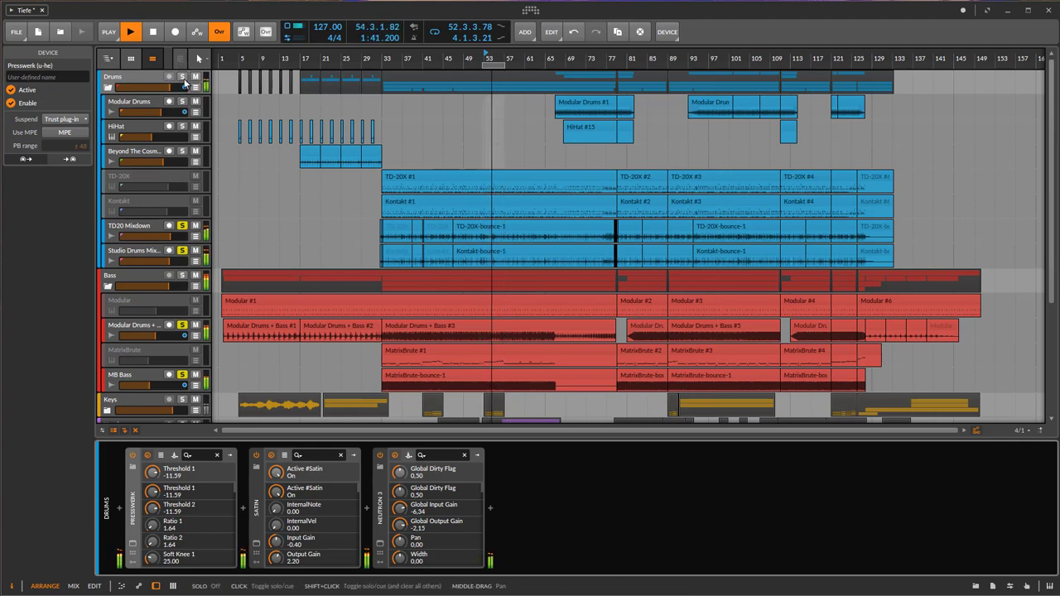
{"action": "left_click", "coordinate": [131, 32]}
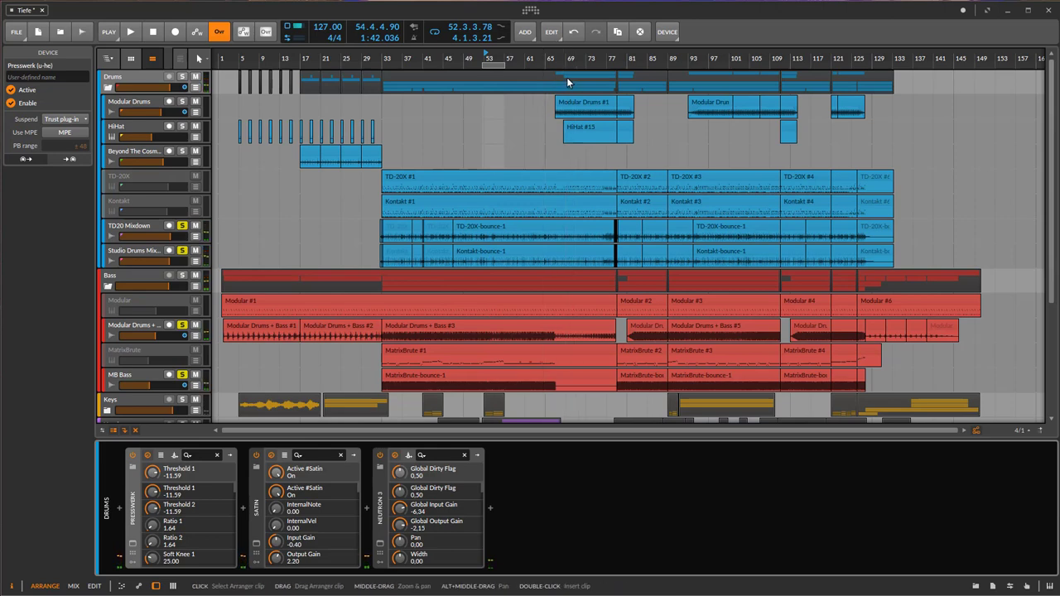
{"action": "left_click", "coordinate": [183, 86]}
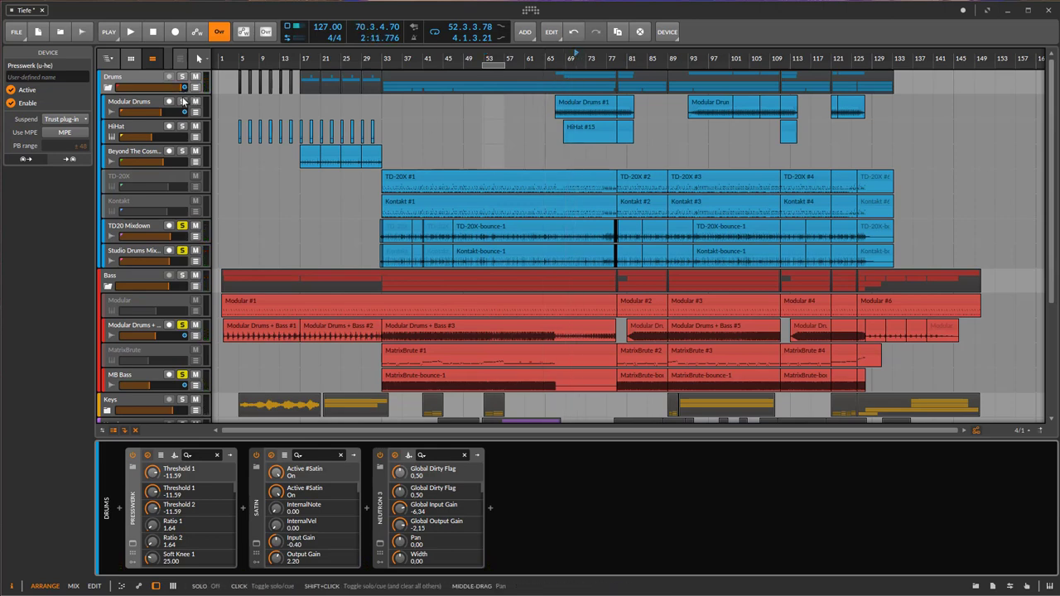
{"action": "left_click", "coordinate": [131, 32]}
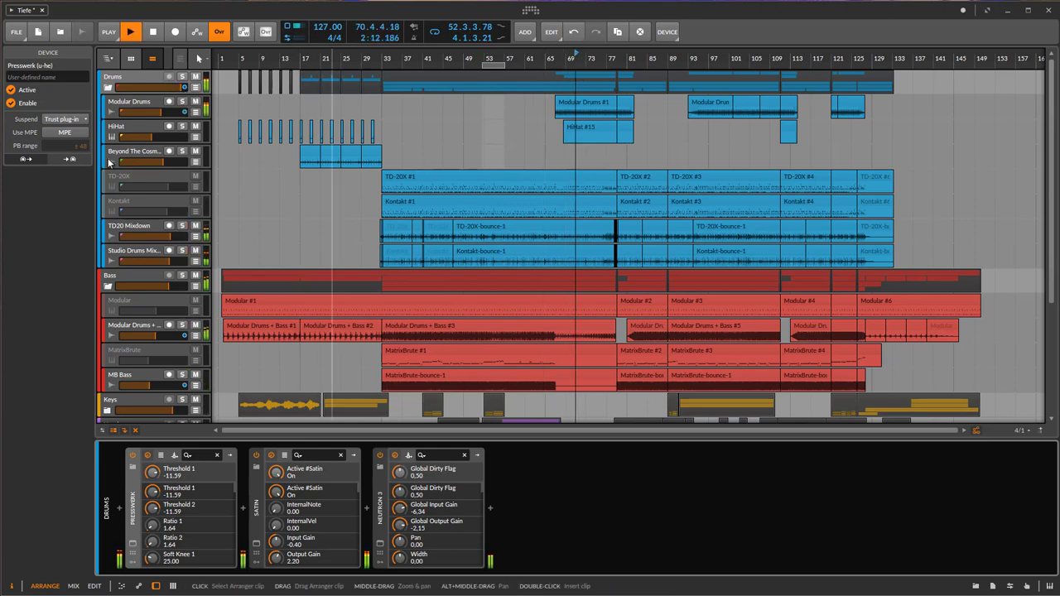
{"action": "left_click", "coordinate": [182, 225]}
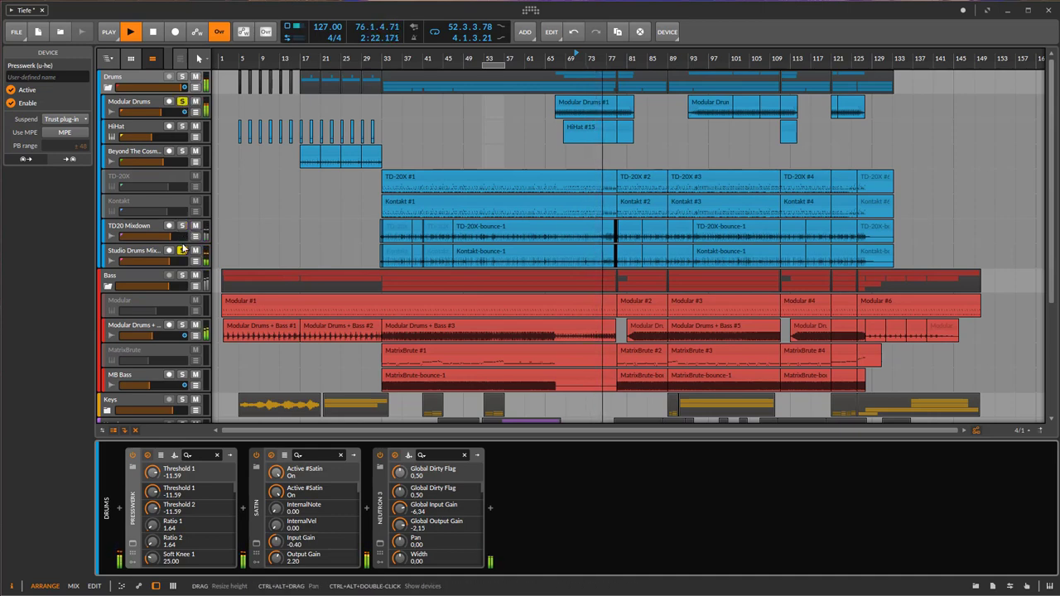
{"action": "left_click", "coordinate": [132, 101]}
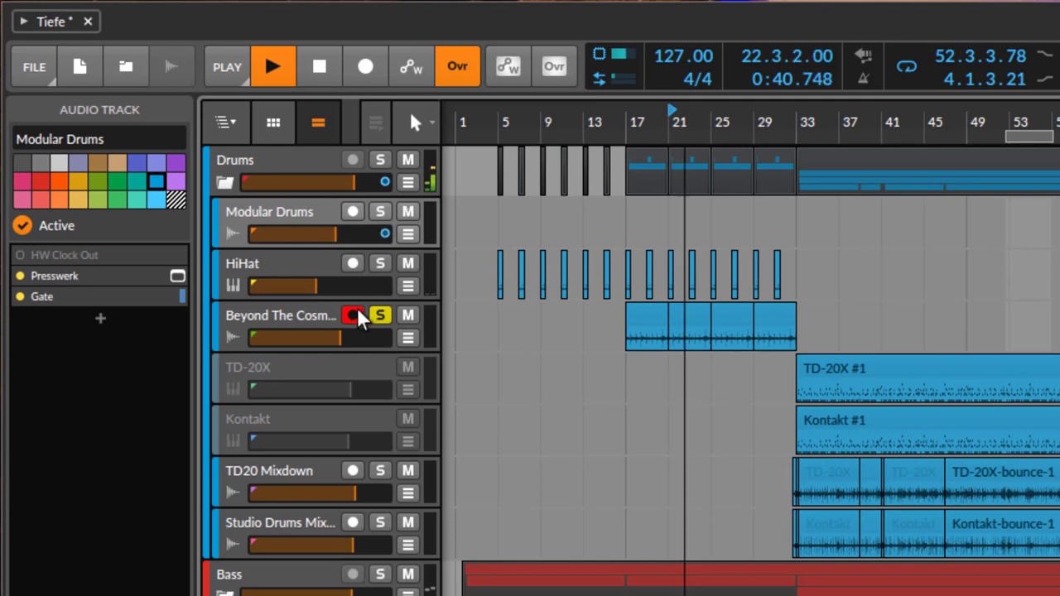
Step: Toggle solo on the percussion track below HiHat
{"action": "left_click", "coordinate": [353, 315]}
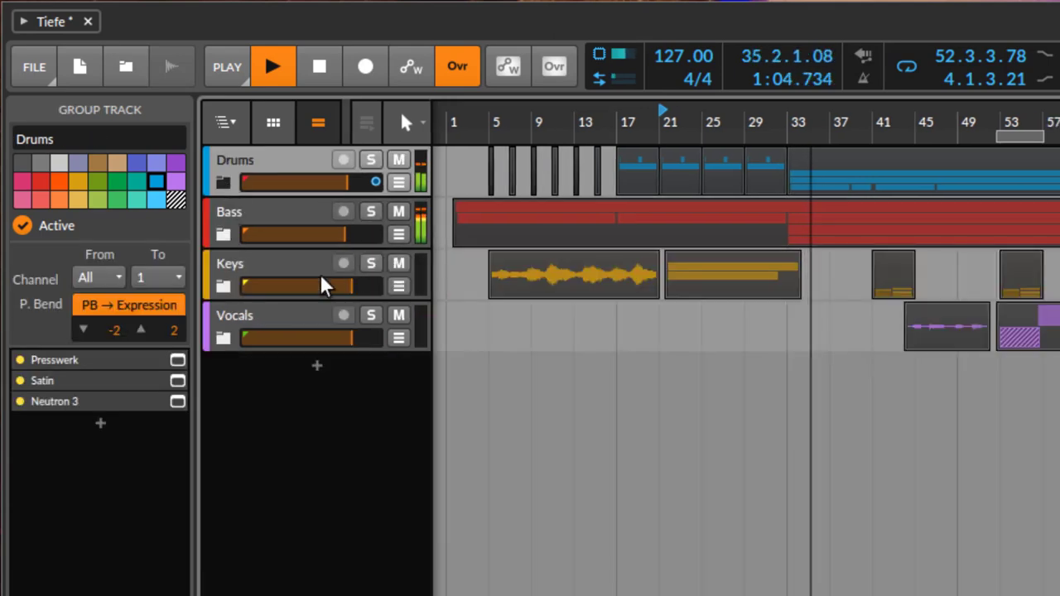
Step: Solo and expand the Keys group, revealing Korg M3, Bell and Omnisphere tracks
{"action": "left_click", "coordinate": [371, 263]}
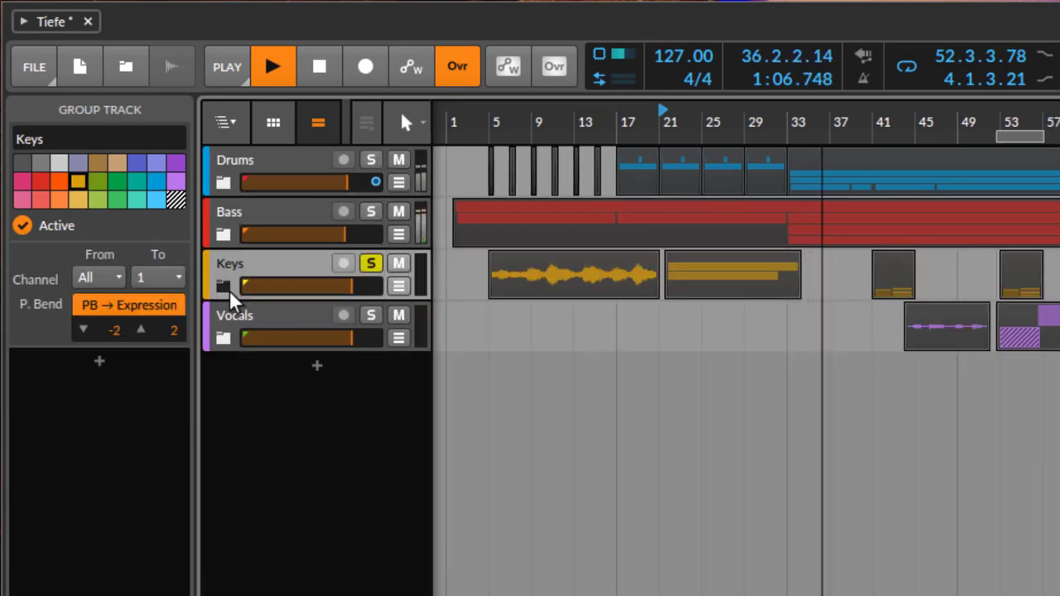
{"action": "left_click", "coordinate": [224, 285]}
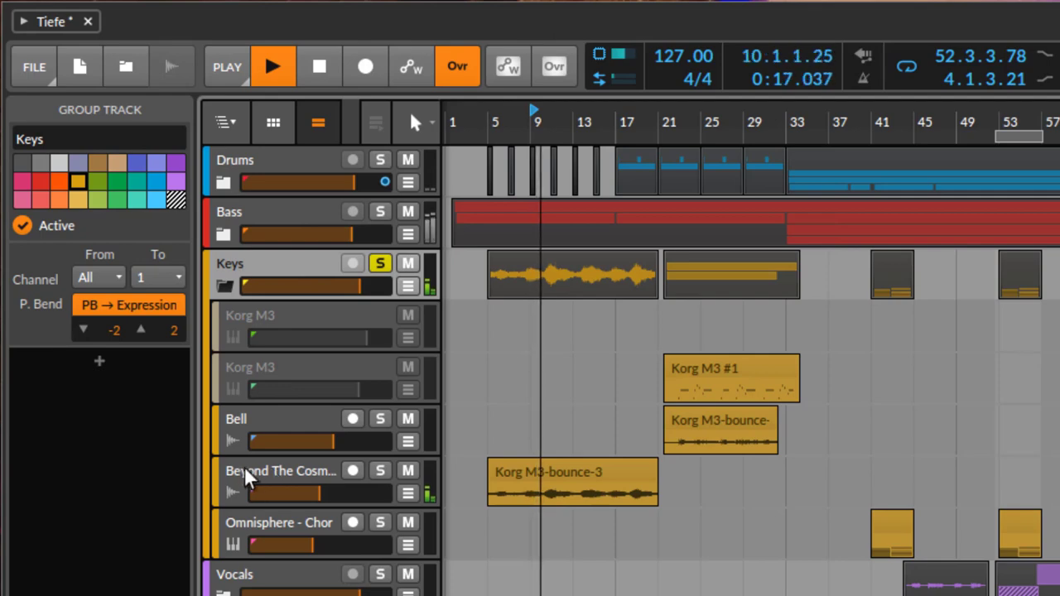
{"action": "mouse_move", "coordinate": [321, 479]}
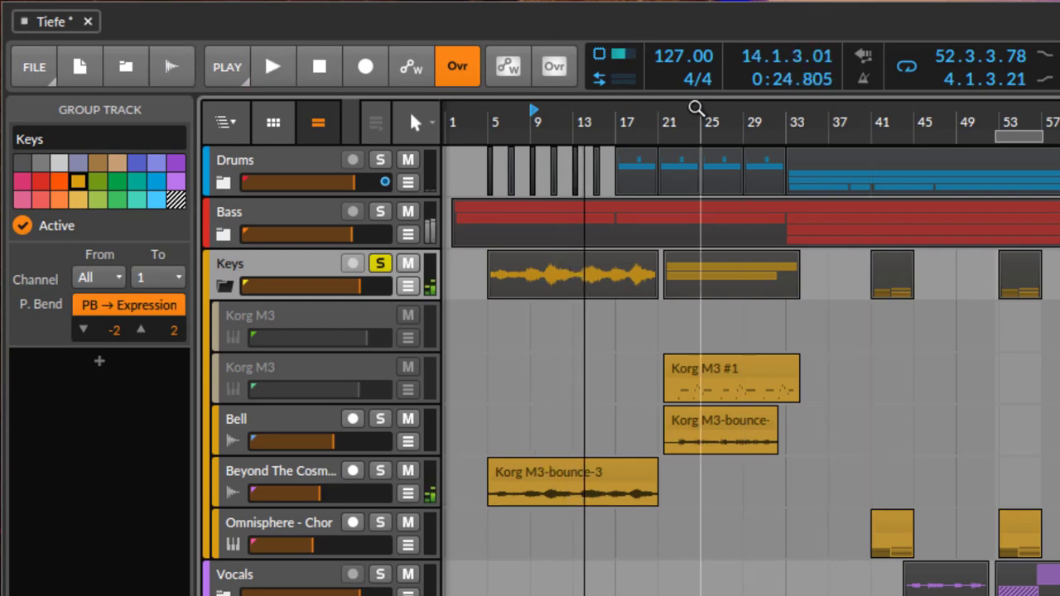
{"action": "left_click", "coordinate": [272, 66]}
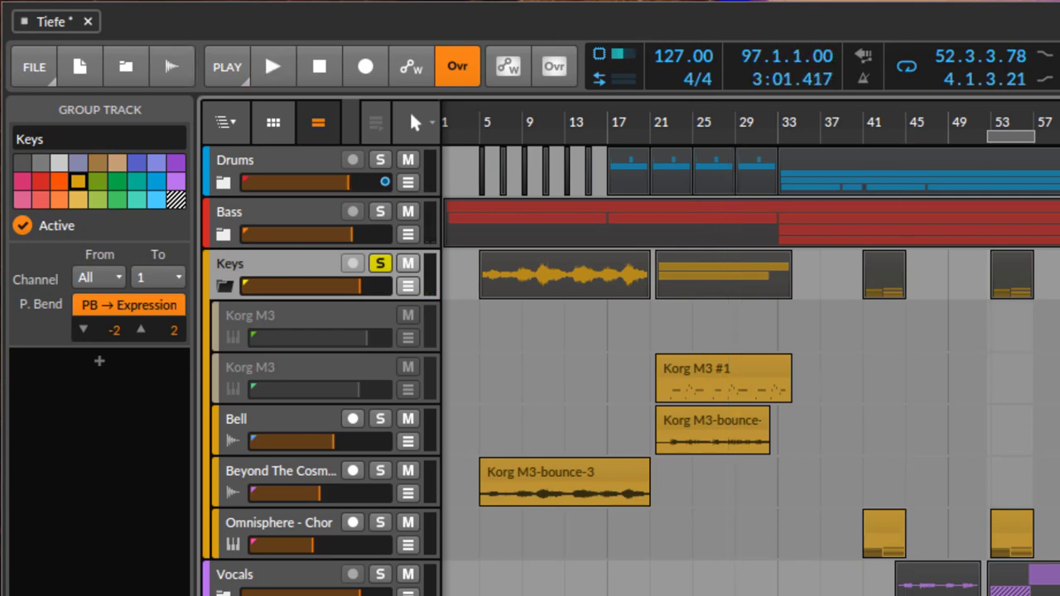
{"action": "left_click", "coordinate": [271, 67]}
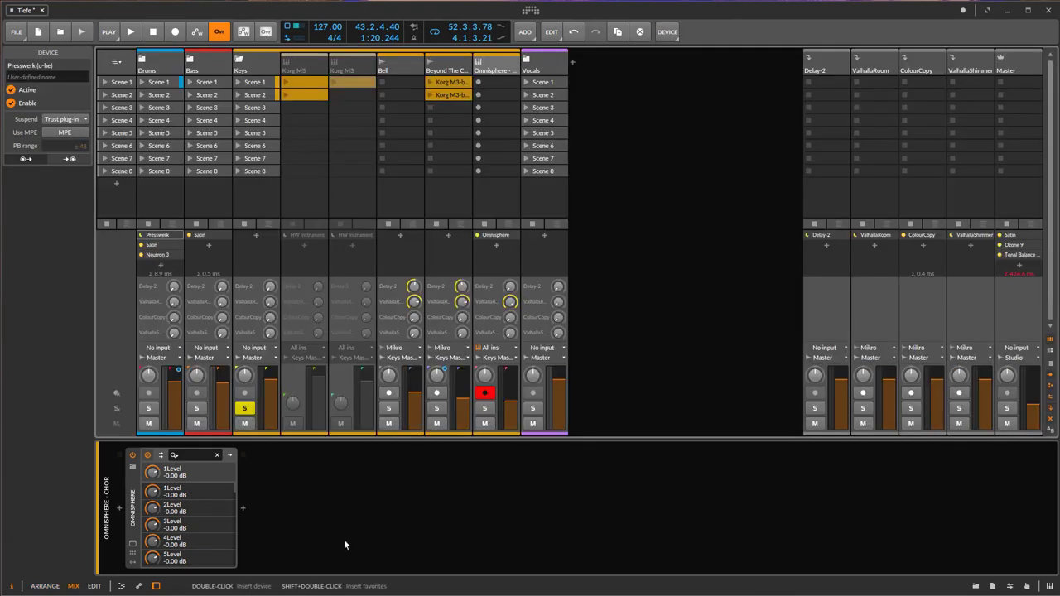
{"action": "mouse_move", "coordinate": [275, 434]}
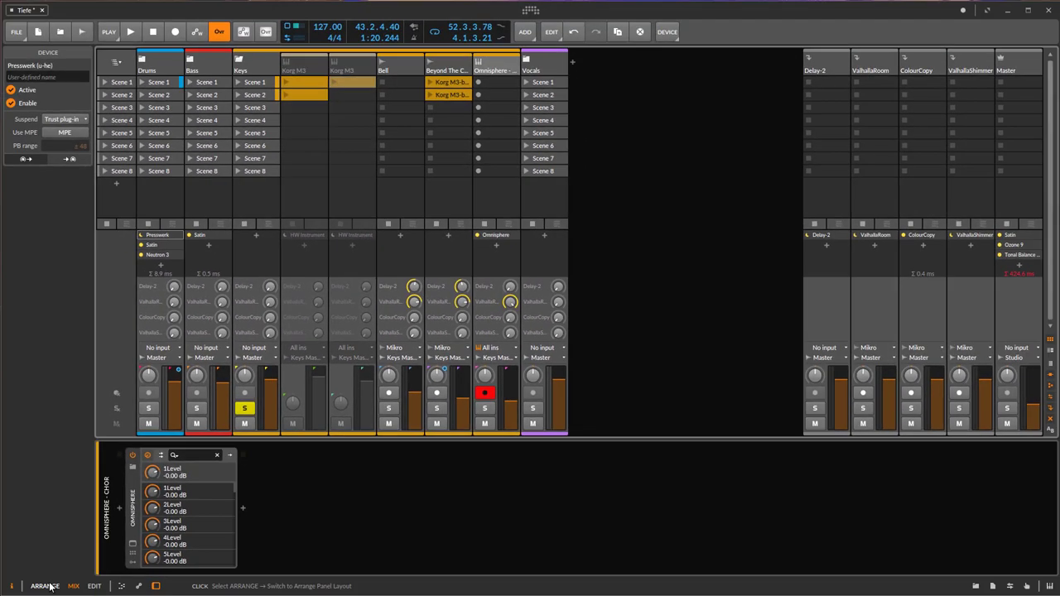
Step: Return to the arrangement and move the play position into the vocal section
{"action": "left_click", "coordinate": [45, 586]}
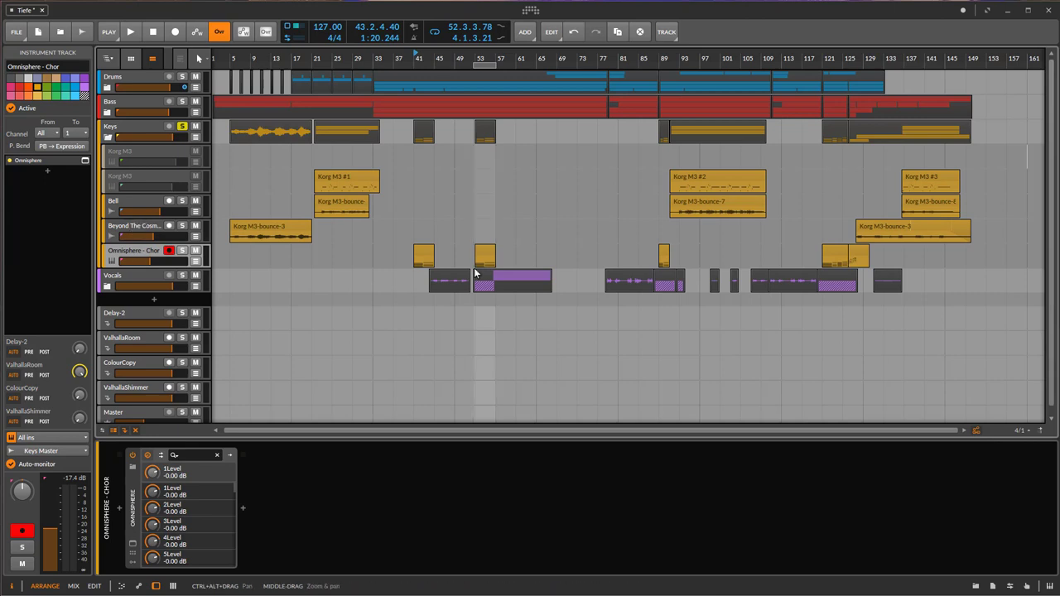
{"action": "mouse_move", "coordinate": [264, 245]}
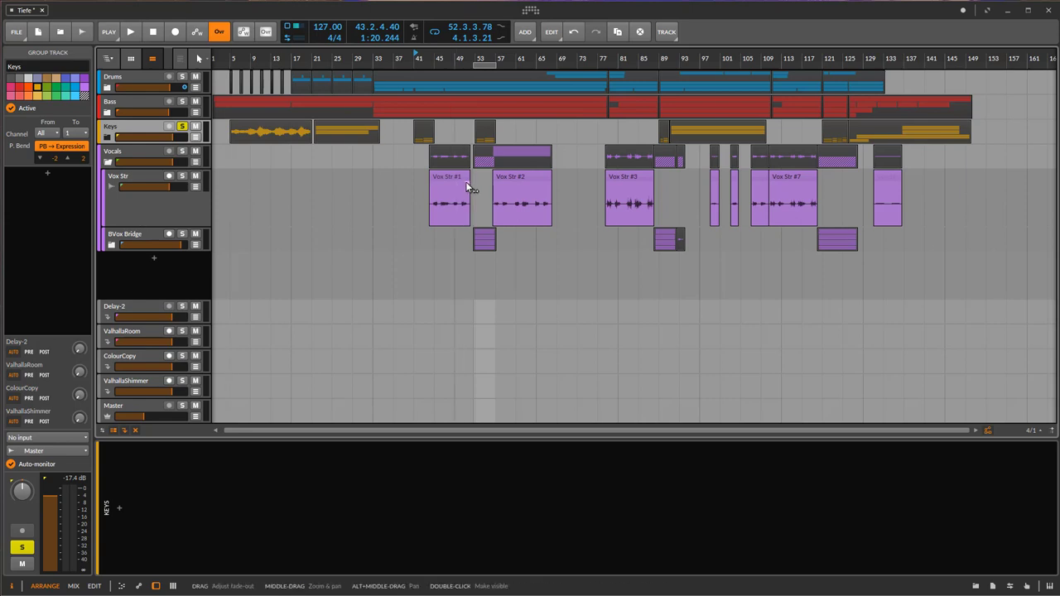
{"action": "left_click", "coordinate": [556, 58]}
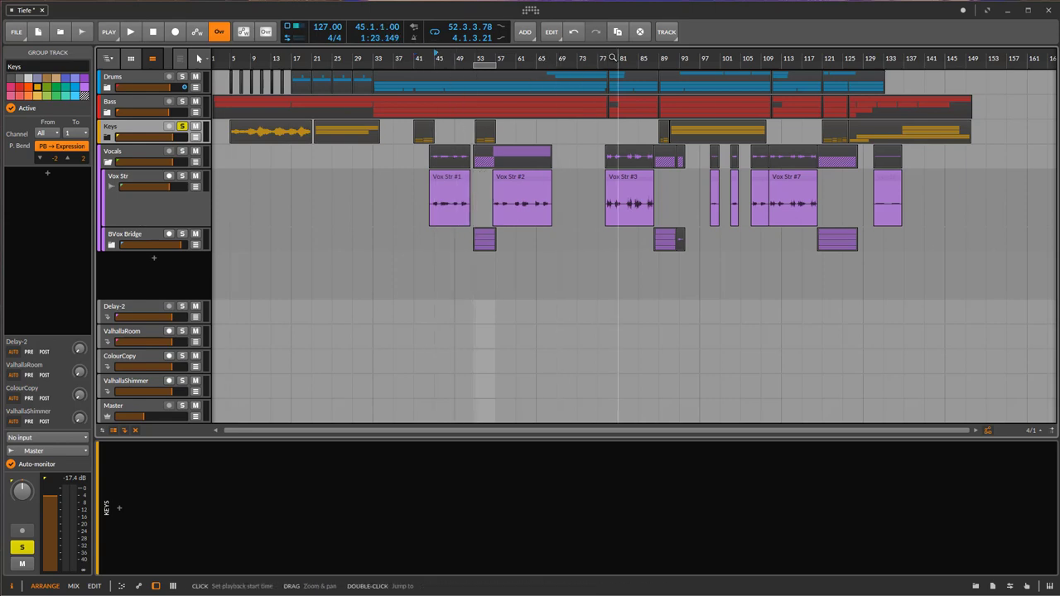
{"action": "left_click", "coordinate": [129, 31]}
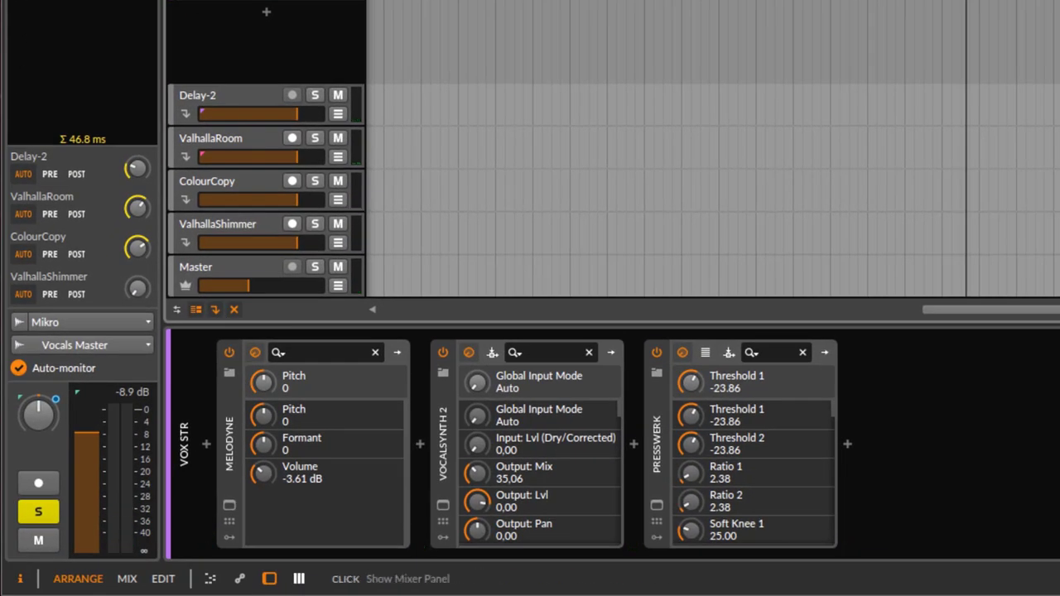
{"action": "mouse_move", "coordinate": [587, 578]}
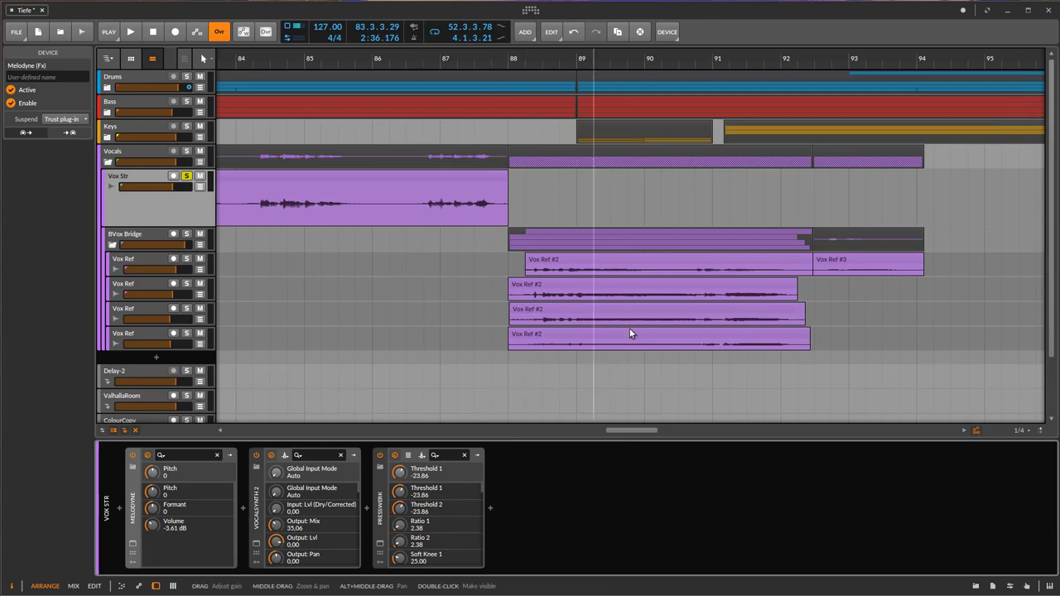
{"action": "mouse_move", "coordinate": [835, 311]}
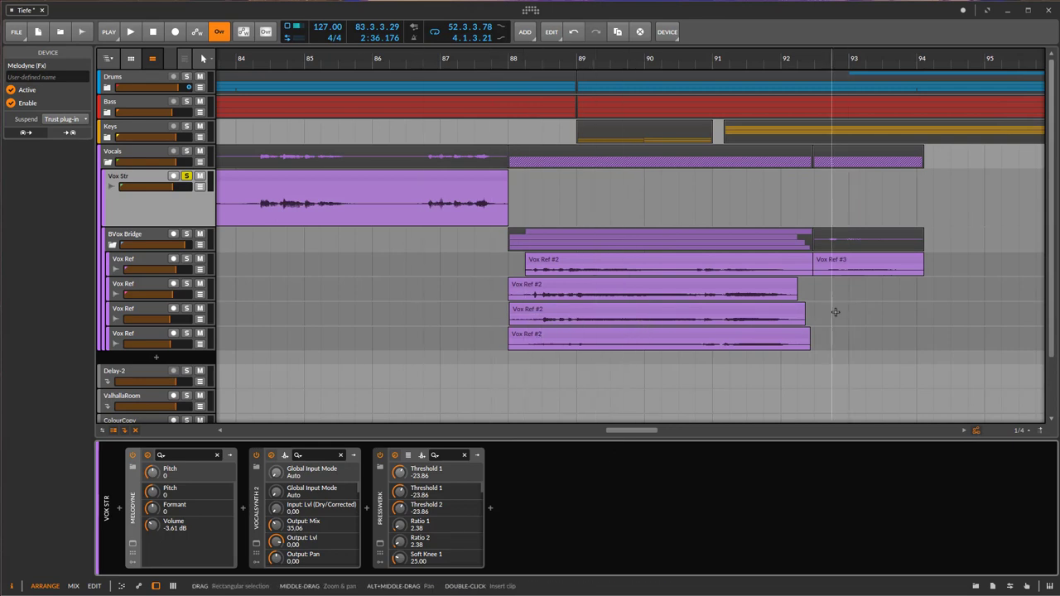
{"action": "mouse_move", "coordinate": [924, 311]}
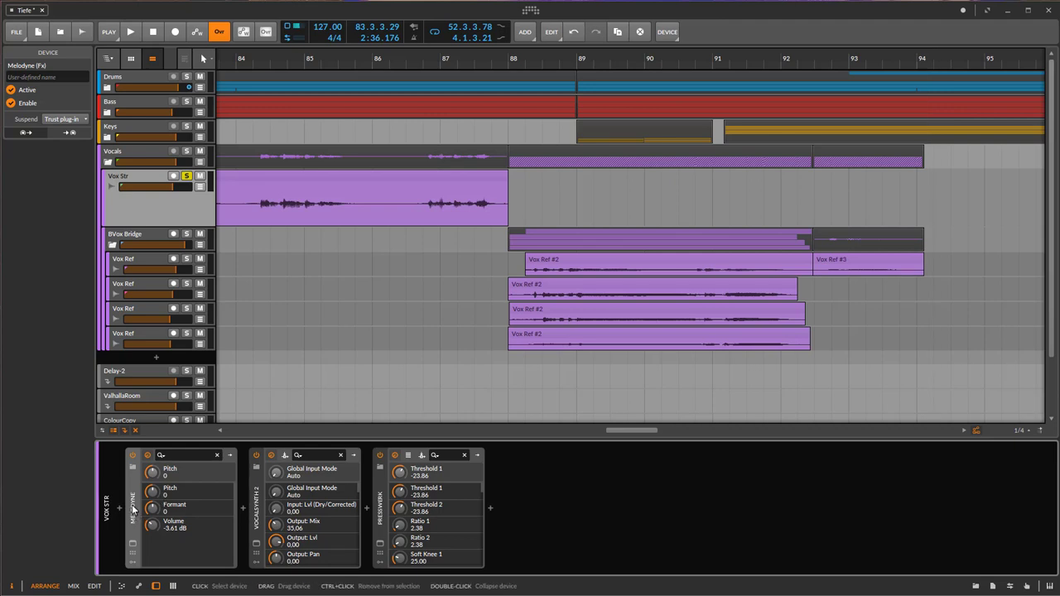
{"action": "mouse_move", "coordinate": [219, 518]}
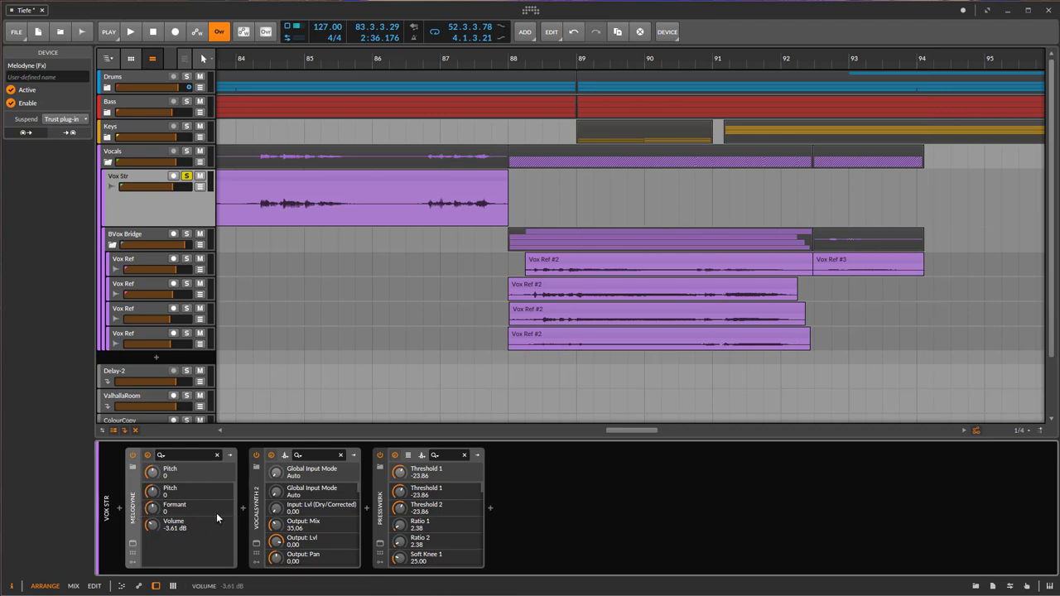
{"action": "mouse_move", "coordinate": [245, 490]}
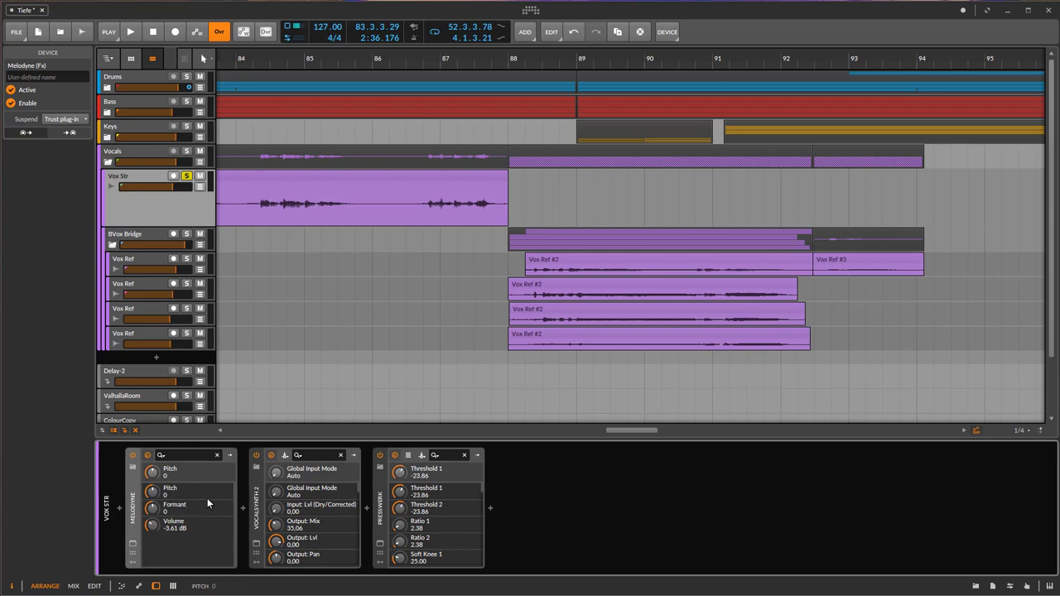
{"action": "mouse_move", "coordinate": [398, 335]}
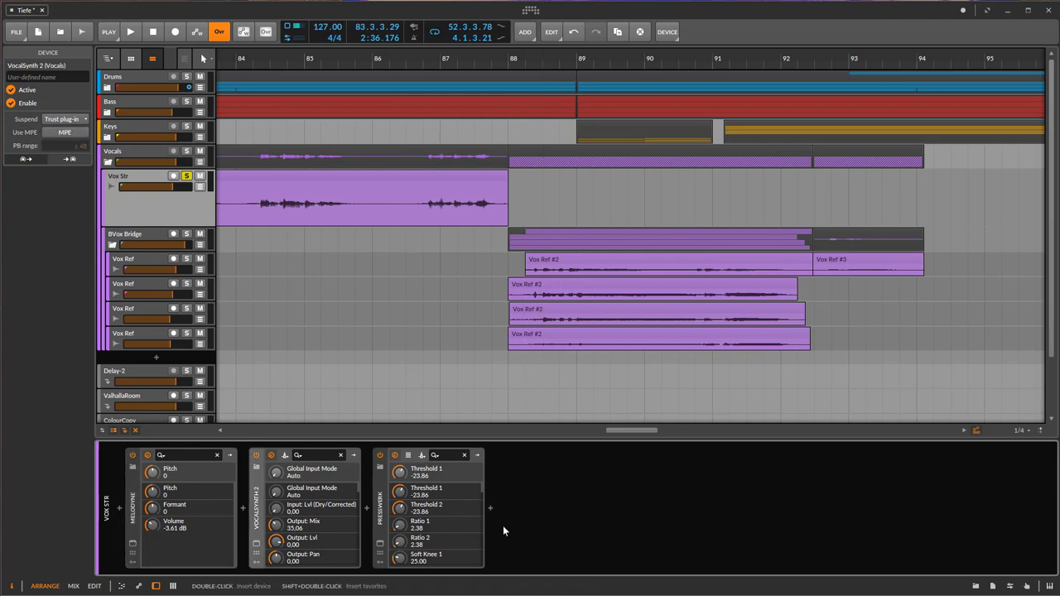
Step: Select the Vox Str track and show its clip's audio event properties beside the device chain
{"action": "left_click", "coordinate": [526, 58]}
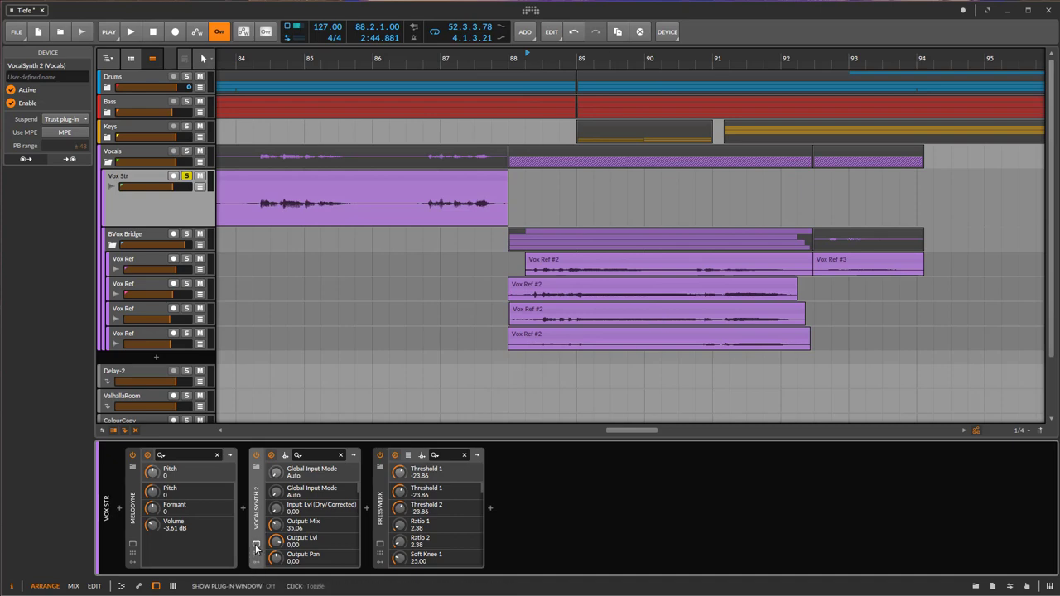
{"action": "left_click", "coordinate": [257, 547]}
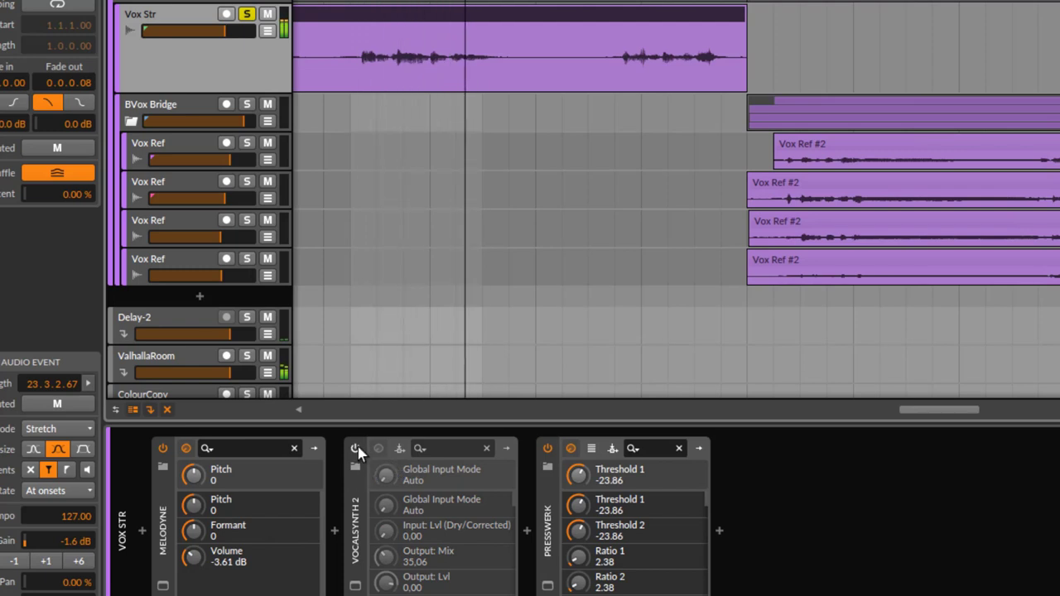
Step: In VocalSynth 2 on Vox Str, toggle Polyvox and switch on the Vocoder and Talkbox modules
{"action": "left_click", "coordinate": [356, 447]}
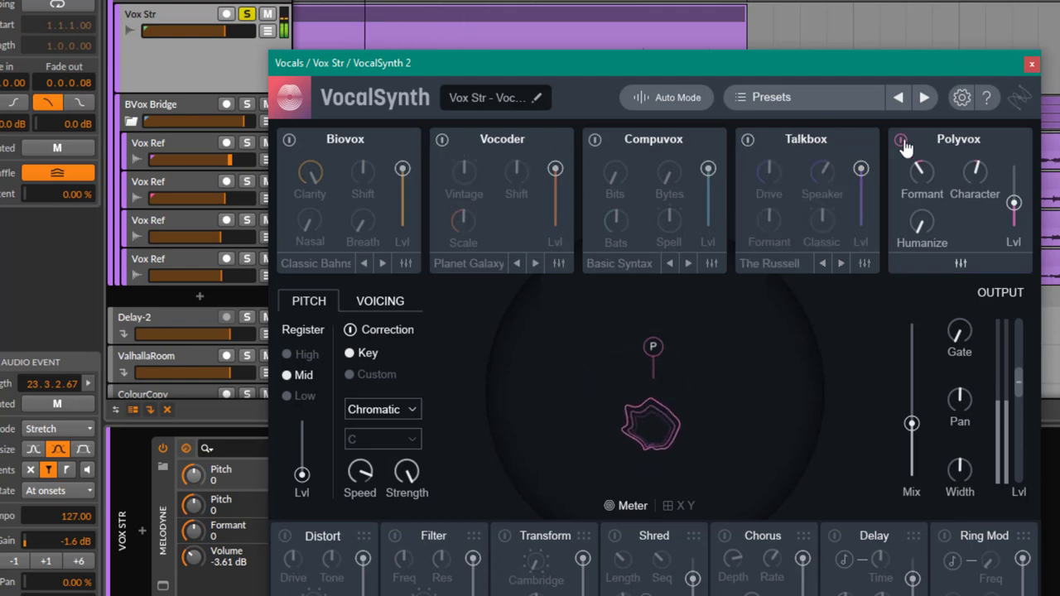
{"action": "left_click", "coordinate": [901, 139]}
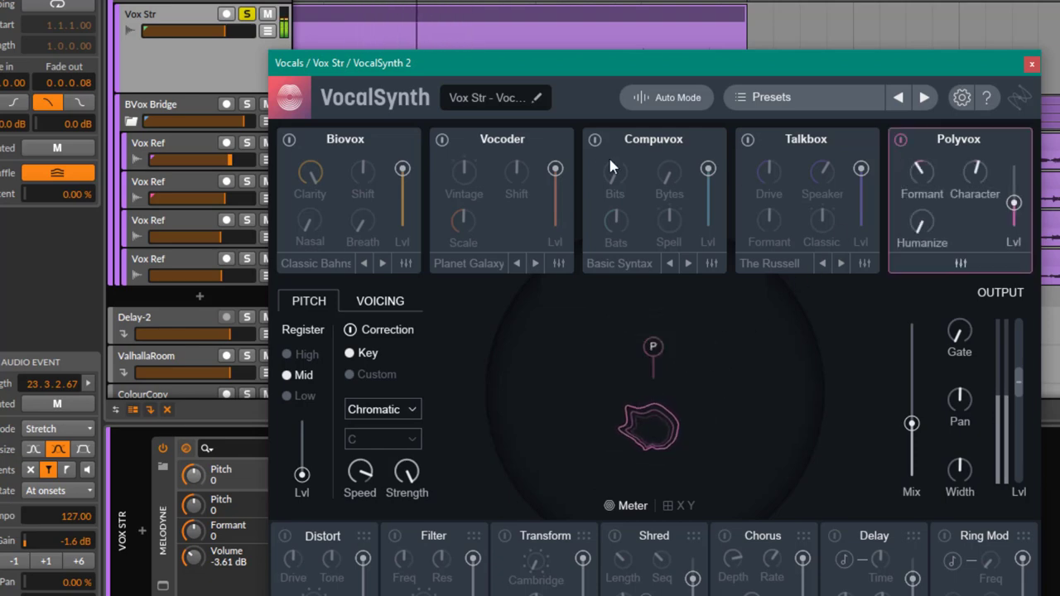
{"action": "left_click", "coordinate": [440, 140]}
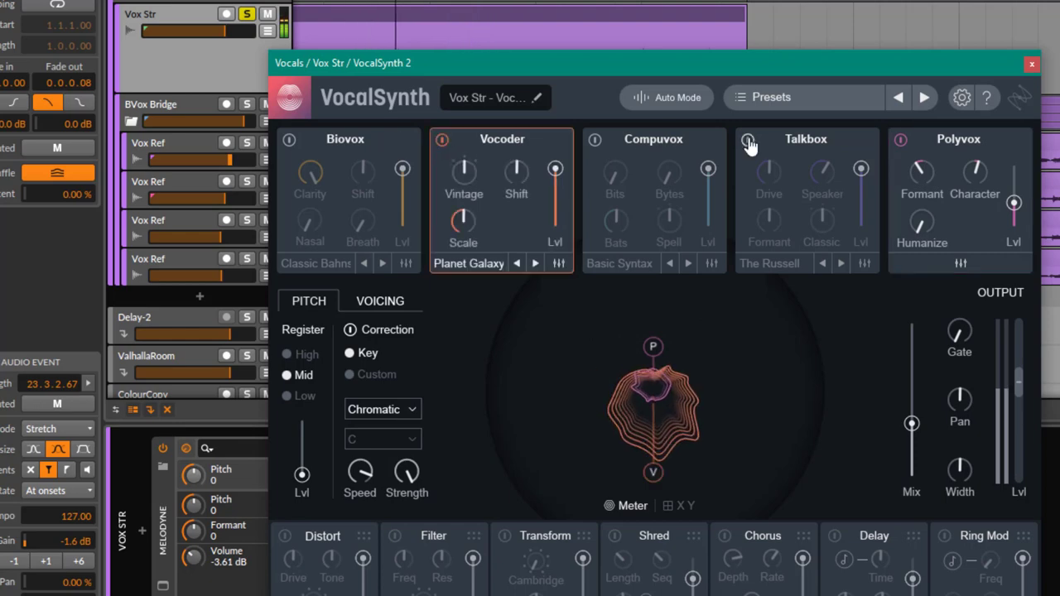
{"action": "left_click", "coordinate": [749, 140]}
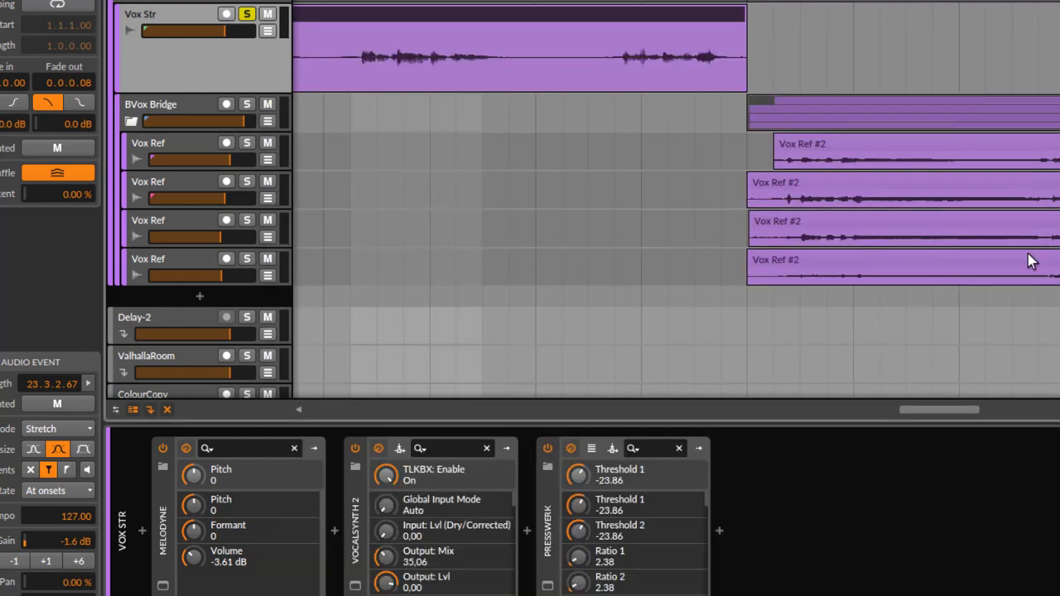
Step: Solo the Vox Str vocal track and unsolo it again to return to the full arrangement
{"action": "left_click", "coordinate": [246, 13]}
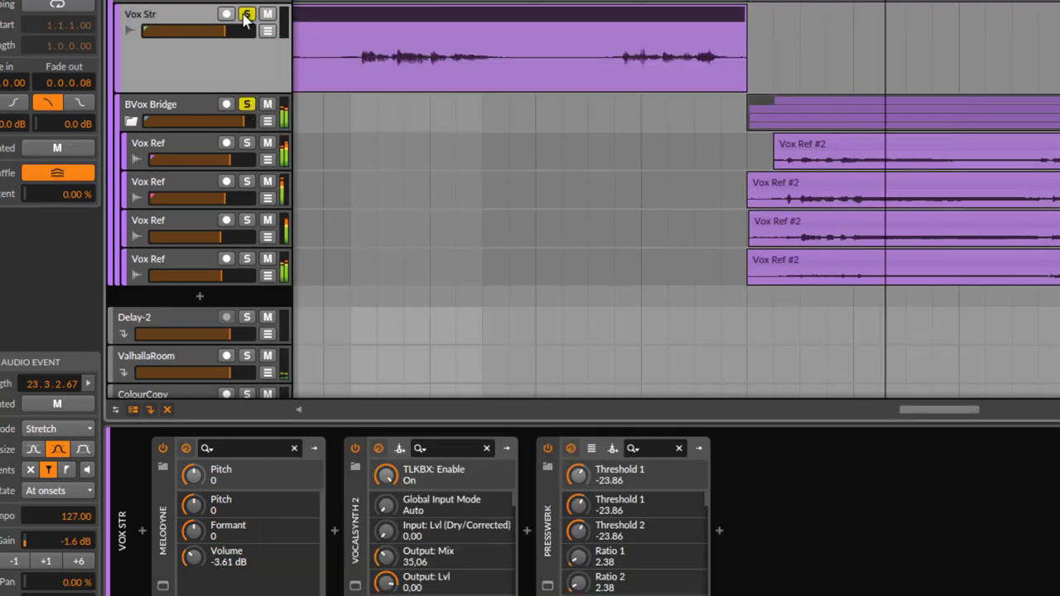
{"action": "left_click", "coordinate": [246, 13]}
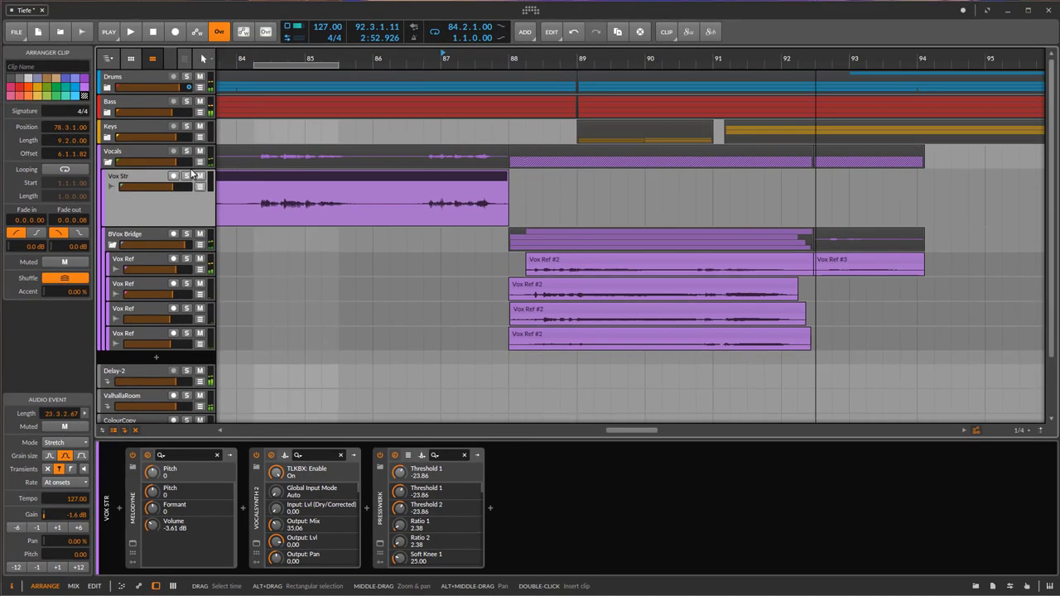
Step: Collapse the Vocals group, browse Satin's presets on the master bus, then close Satin
{"action": "left_click", "coordinate": [106, 163]}
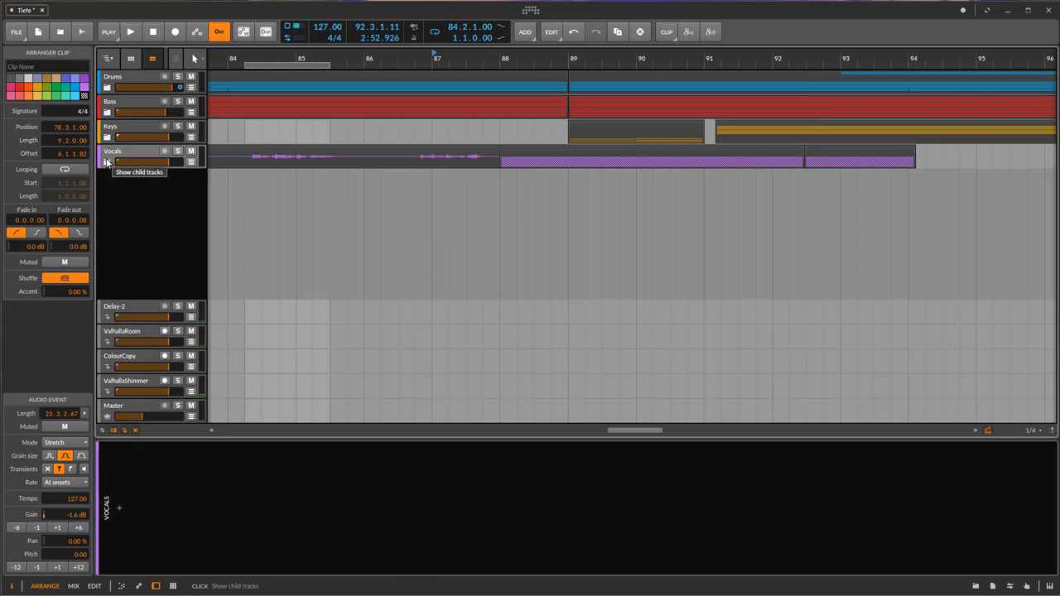
{"action": "mouse_move", "coordinate": [152, 407]}
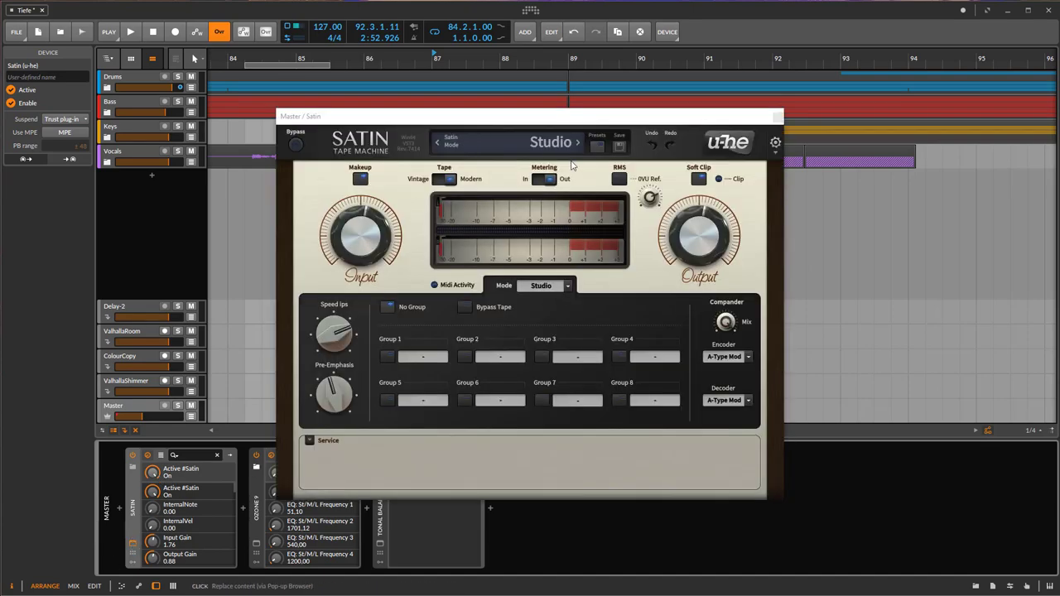
{"action": "left_click", "coordinate": [596, 135]}
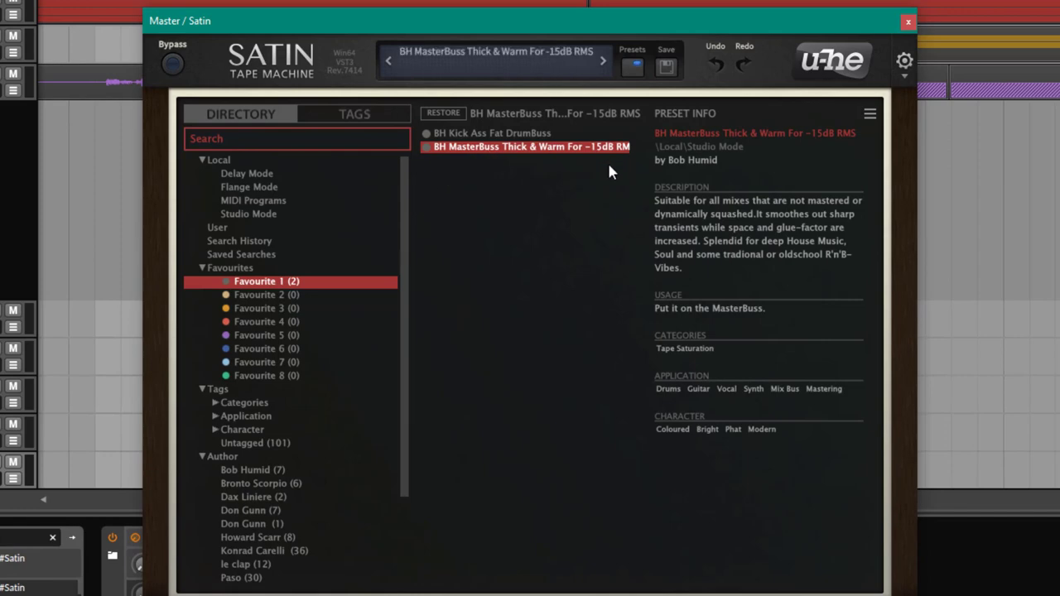
{"action": "mouse_move", "coordinate": [904, 23]}
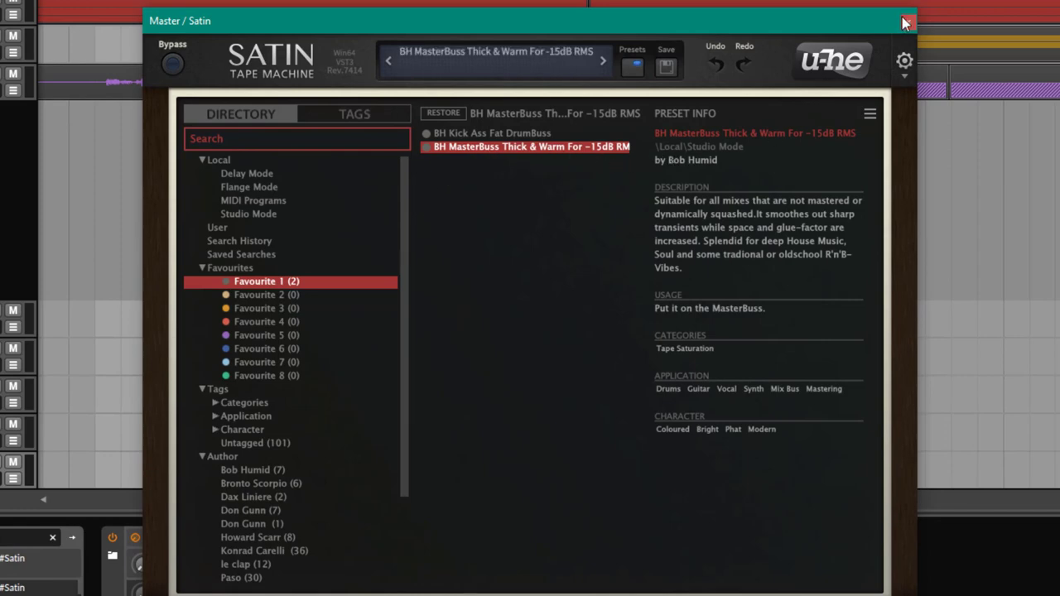
{"action": "left_click", "coordinate": [905, 22]}
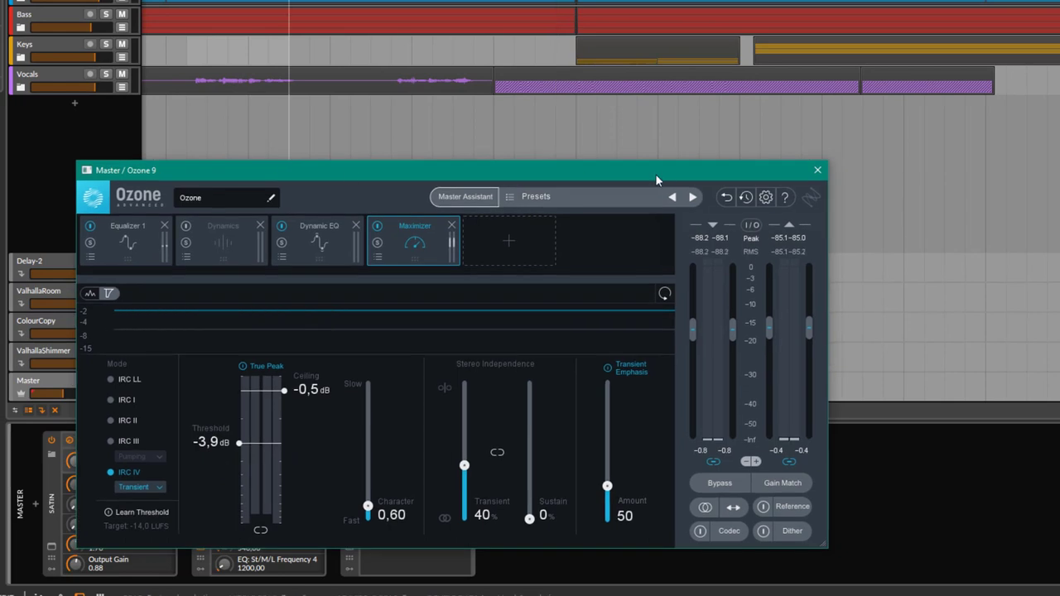
Step: Inspect the Ozone 9 Maximizer module on the master bus
{"action": "left_click", "coordinate": [818, 169]}
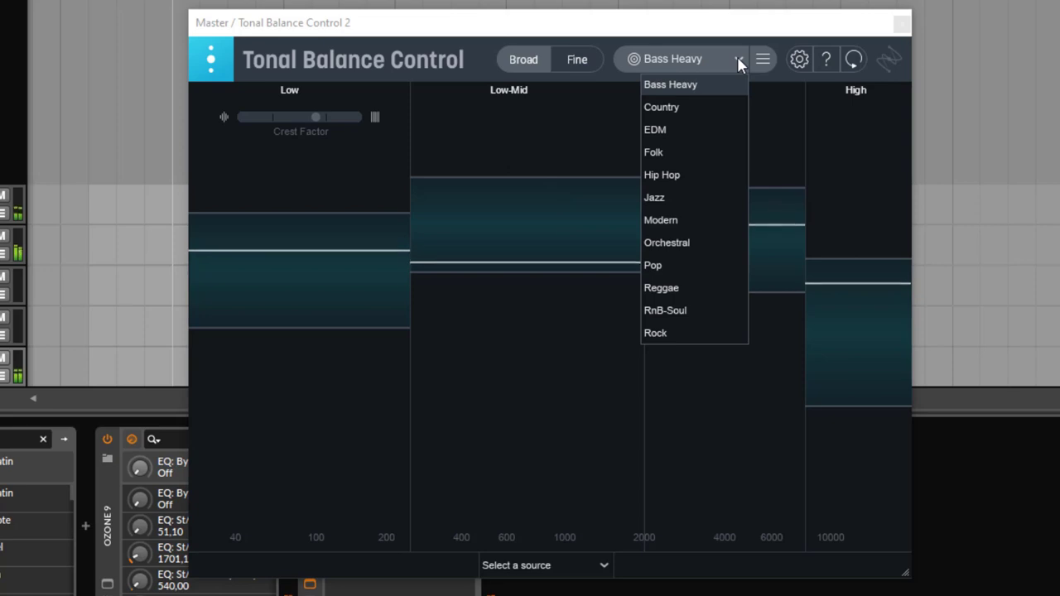
{"action": "mouse_move", "coordinate": [727, 209]}
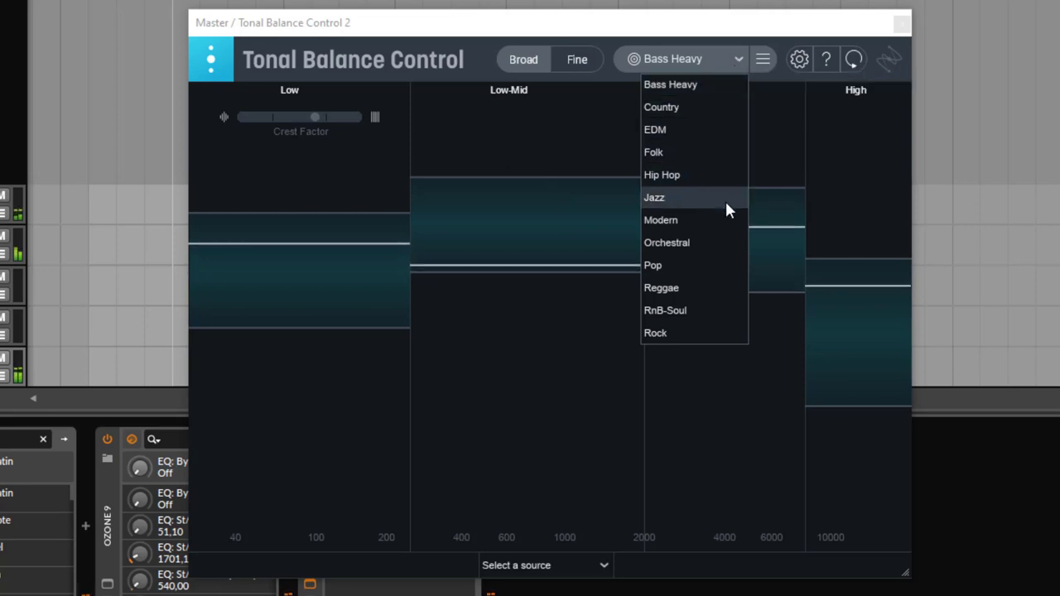
{"action": "mouse_move", "coordinate": [698, 152]}
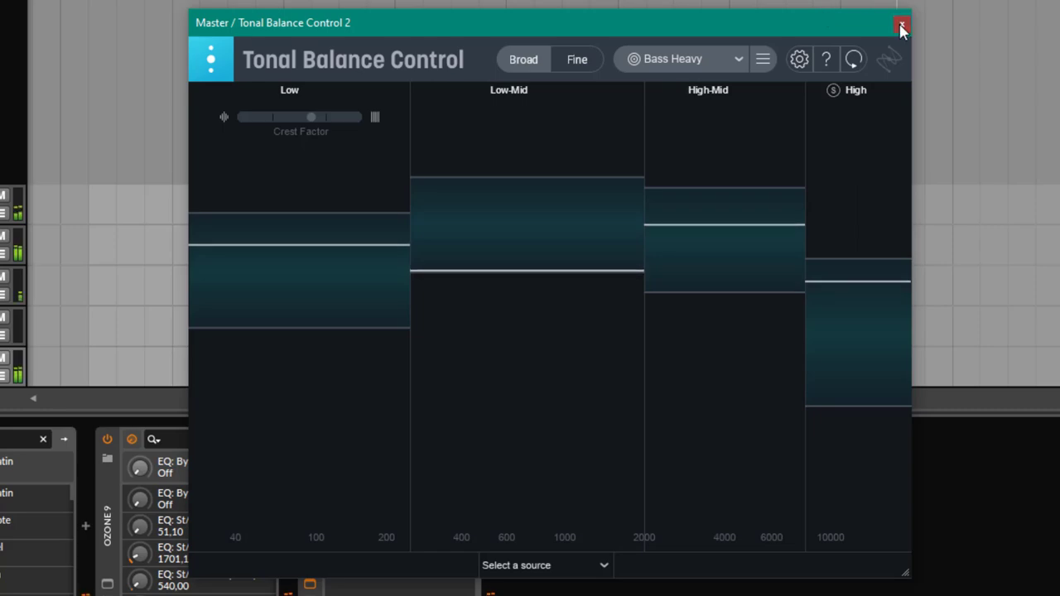
Step: Close Tonal Balance Control 2, keeping its Bass Heavy target unchanged
{"action": "left_click", "coordinate": [901, 23]}
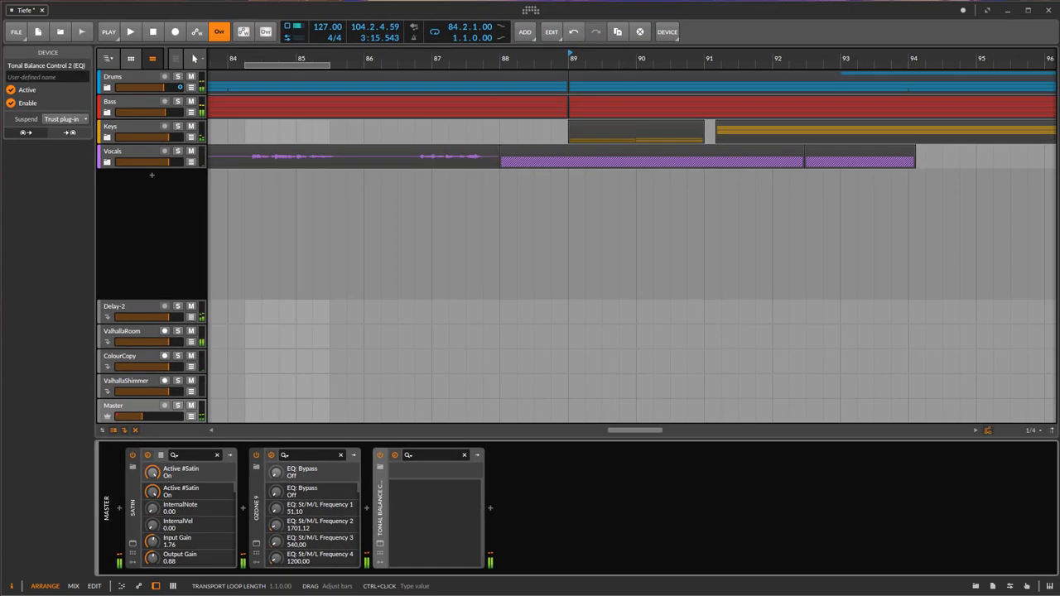